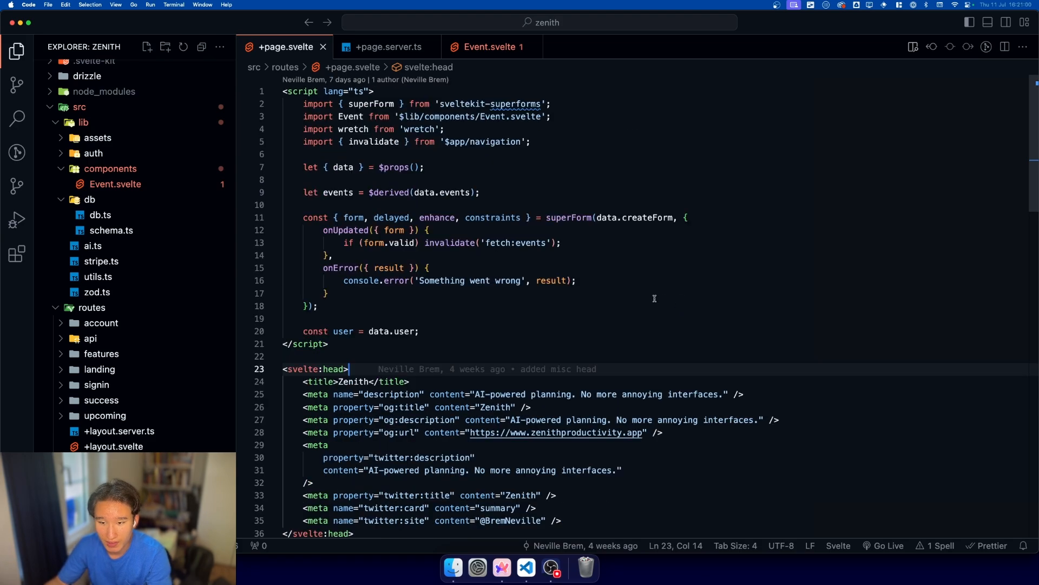
- Show +page.server.ts, where the load function validates createForm with createSchema
{"action": "left_click", "coordinate": [384, 47]}
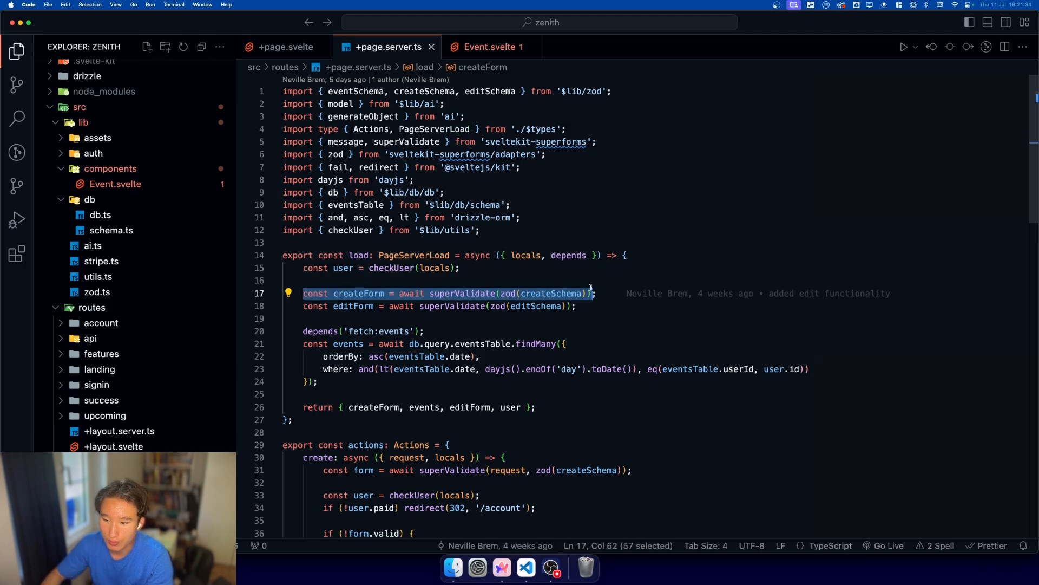
{"action": "left_click", "coordinate": [451, 293]}
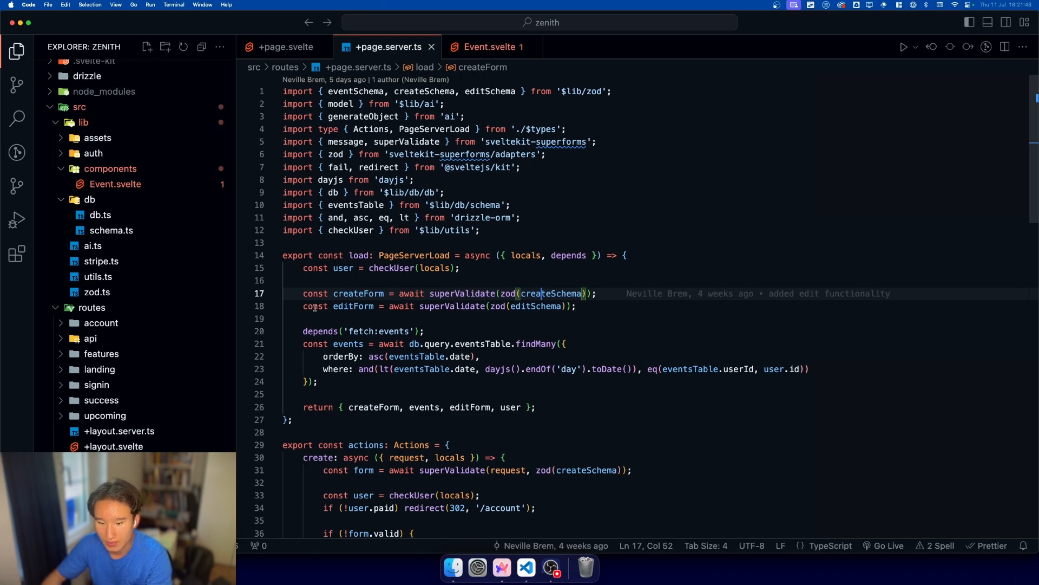
{"action": "double_click", "coordinate": [352, 286]}
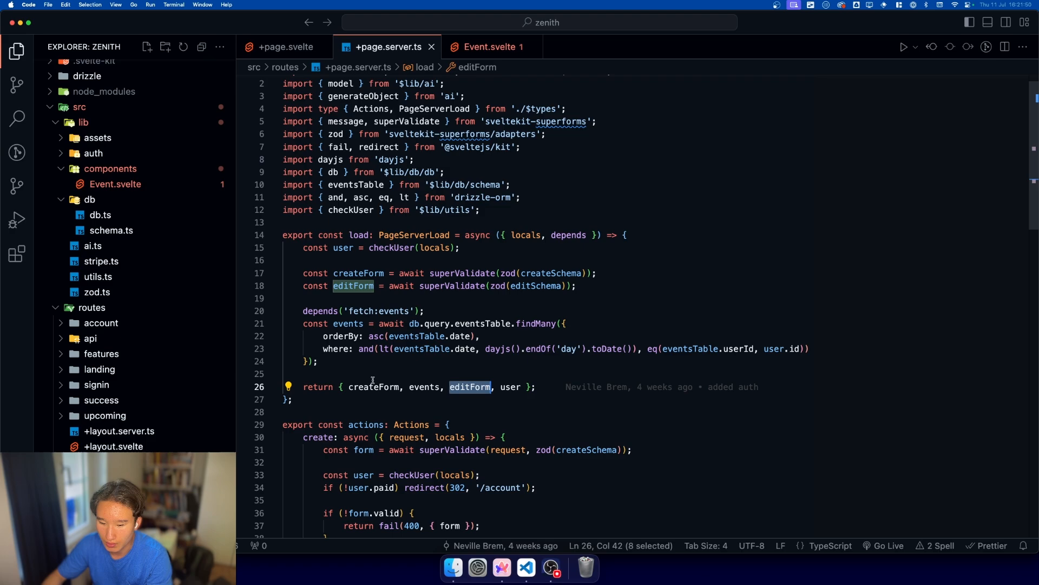
{"action": "double_click", "coordinate": [373, 386]}
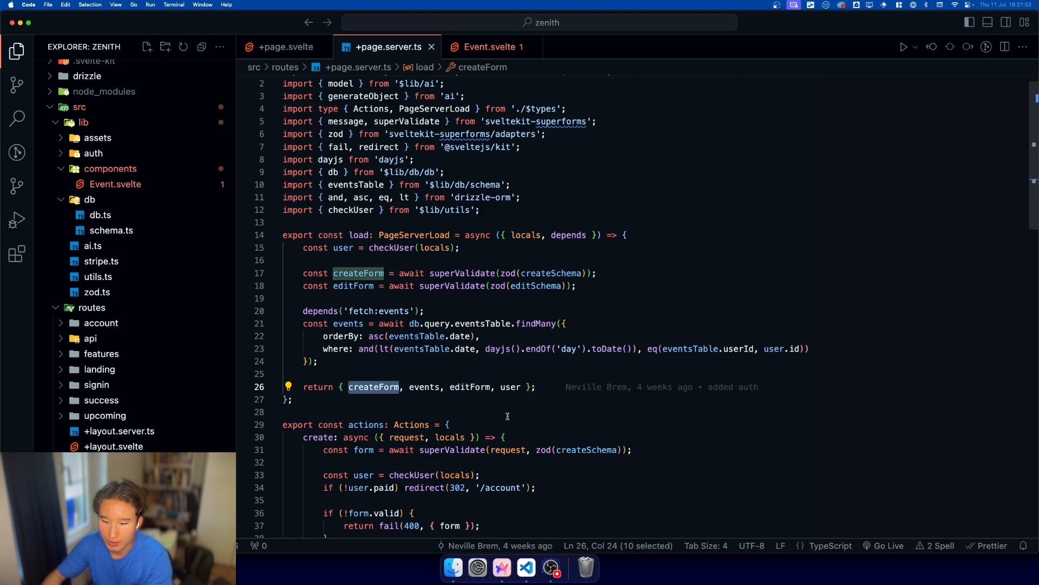
{"action": "left_click", "coordinate": [283, 47]}
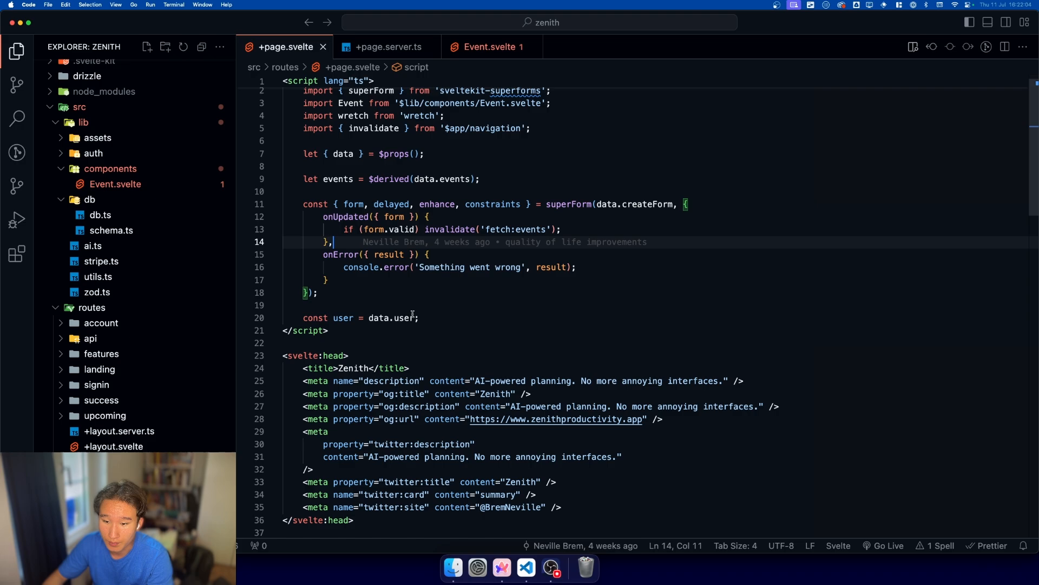
- Select the name="event" attribute on the create form's input in +page.svelte
{"action": "left_click", "coordinate": [418, 318]}
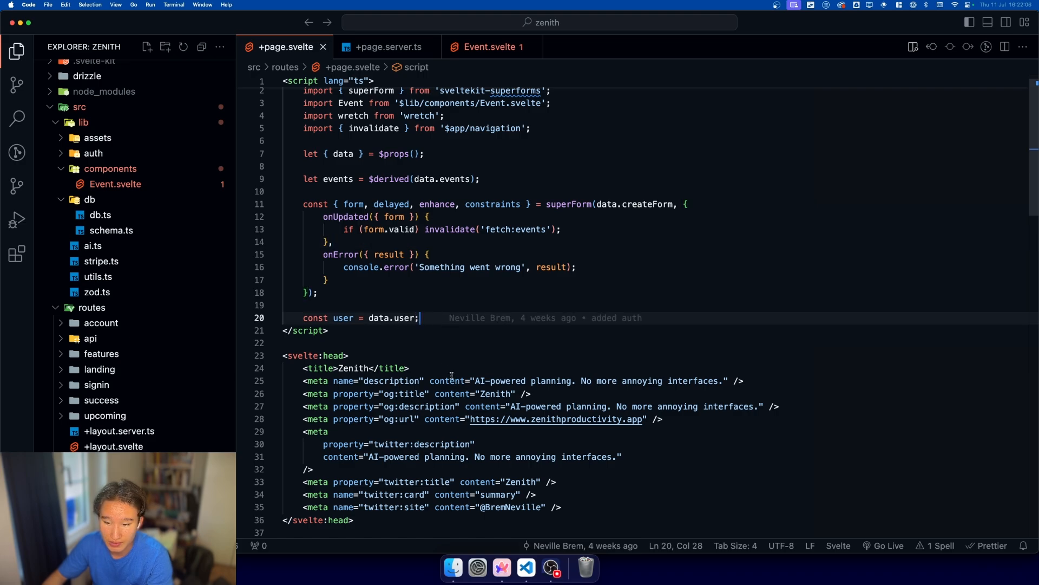
{"action": "mouse_move", "coordinate": [358, 356]}
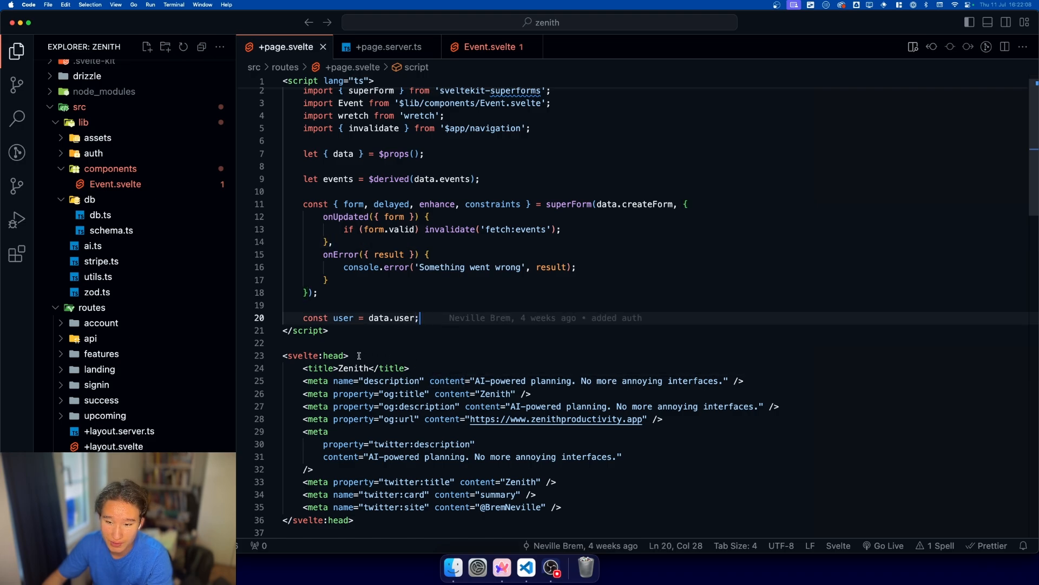
{"action": "double_click", "coordinate": [354, 204]}
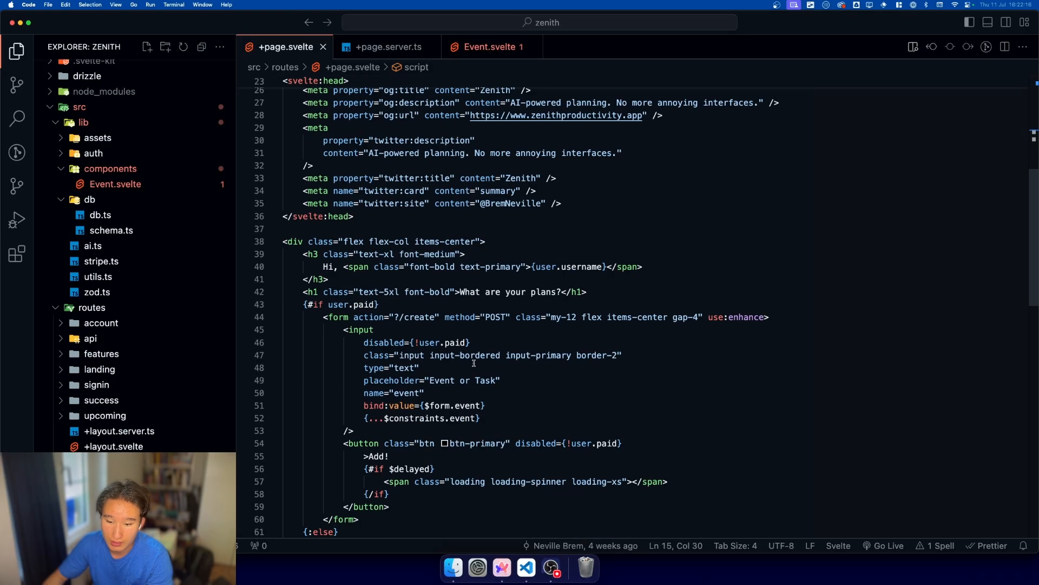
{"action": "double_click", "coordinate": [453, 277]}
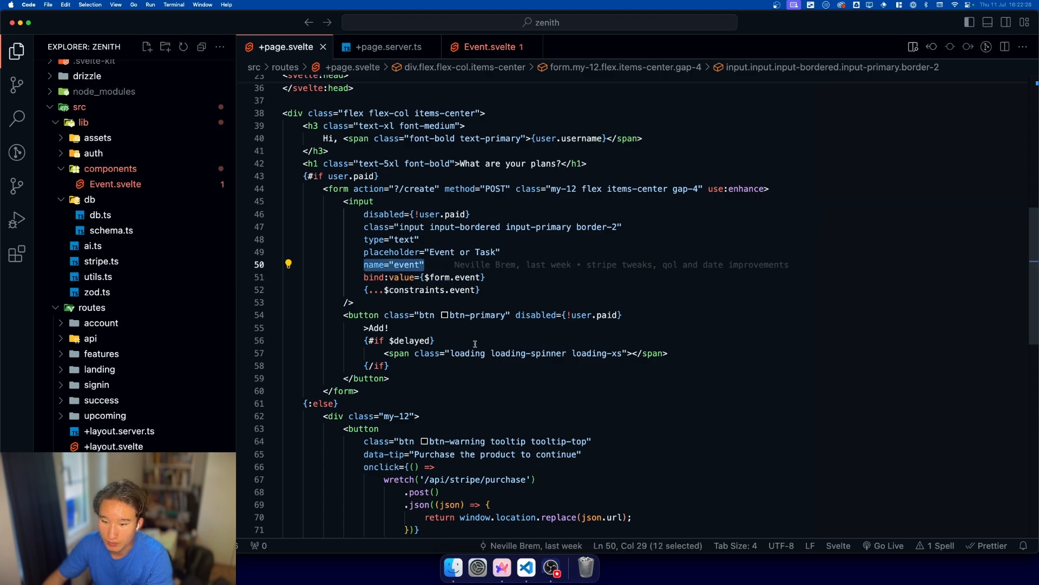
{"action": "mouse_move", "coordinate": [373, 265]}
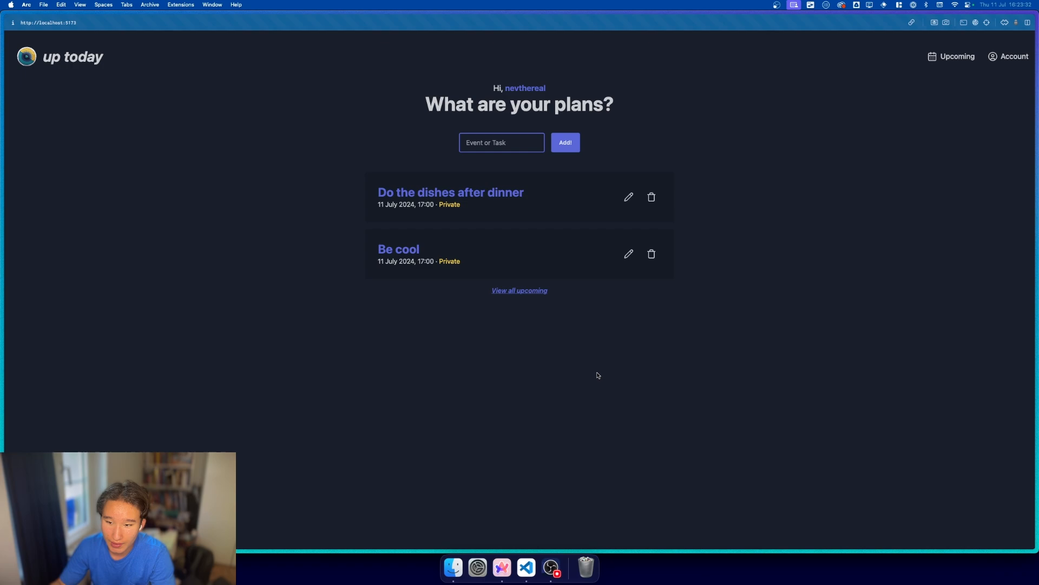
- Add the task 'Buy groceries for tomorrow's breakfast' to the up today list
{"action": "left_click", "coordinate": [502, 143]}
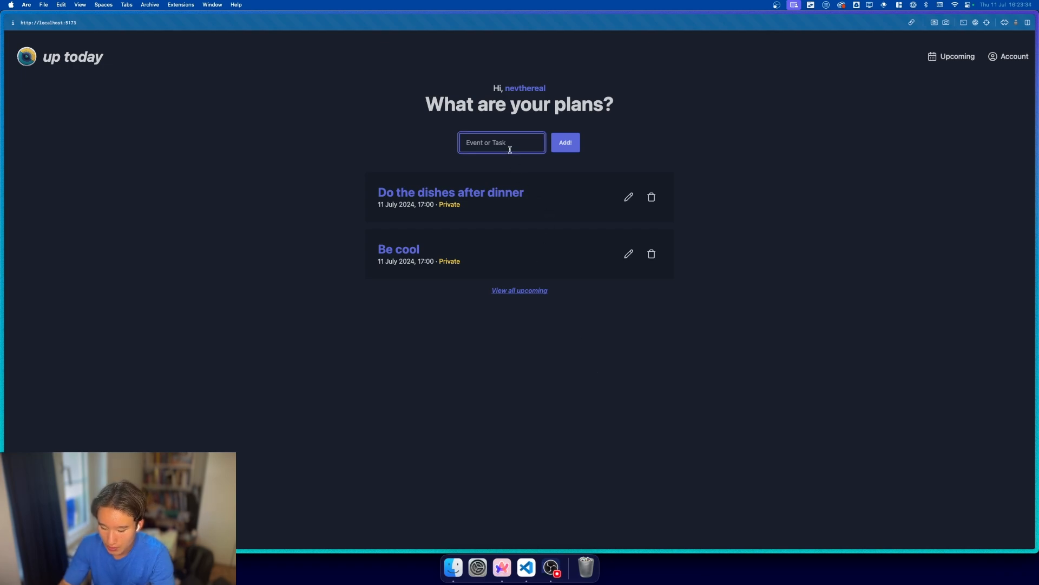
{"action": "type", "text": "buy groce"}
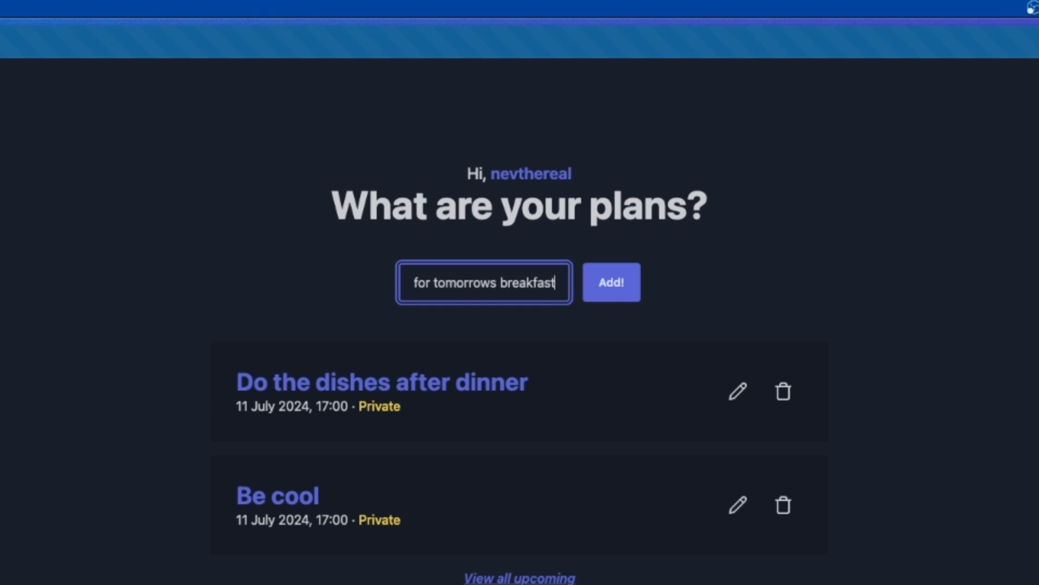
{"action": "left_click", "coordinate": [610, 282]}
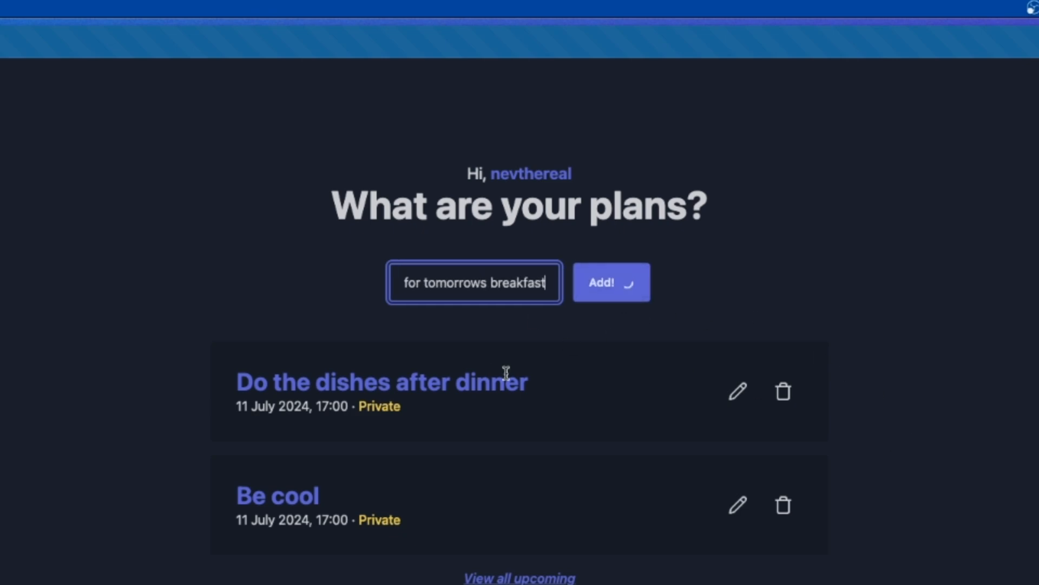
{"action": "left_click", "coordinate": [611, 282]}
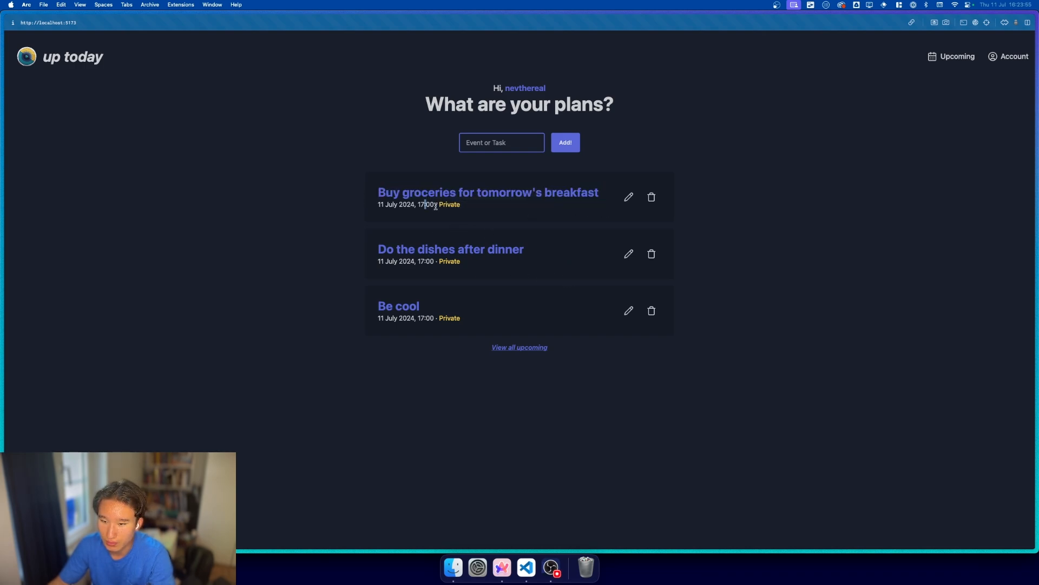
- Submit a 'weights training' entry
{"action": "type", "text": "weights training"}
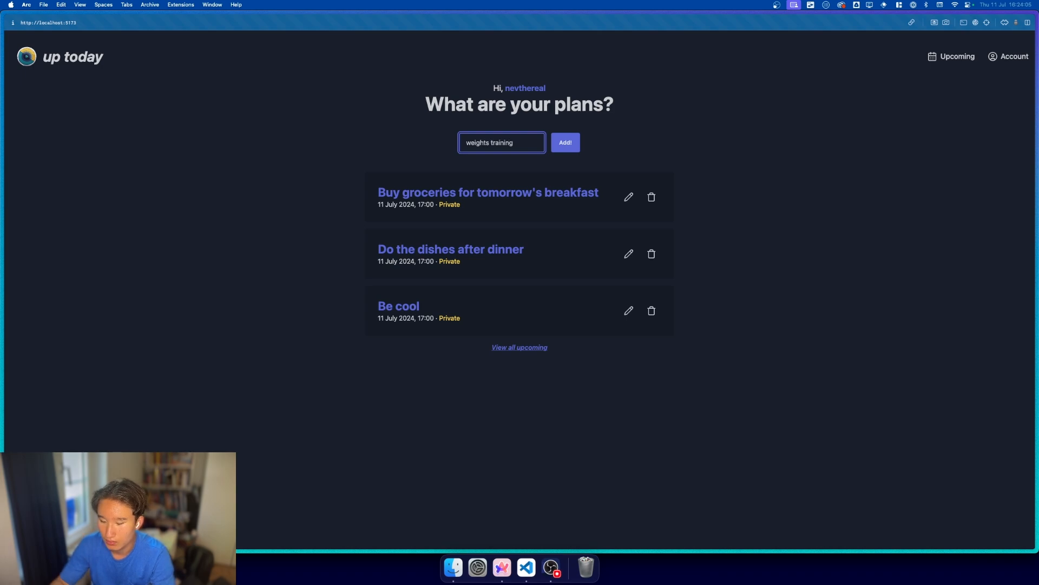
{"action": "left_click", "coordinate": [564, 142]}
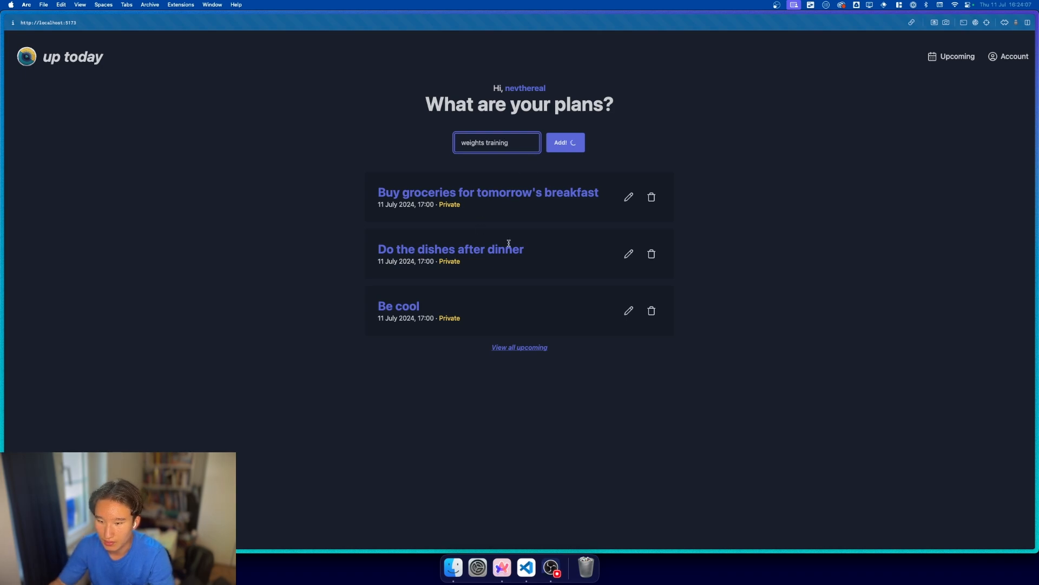
{"action": "left_click", "coordinate": [564, 142]}
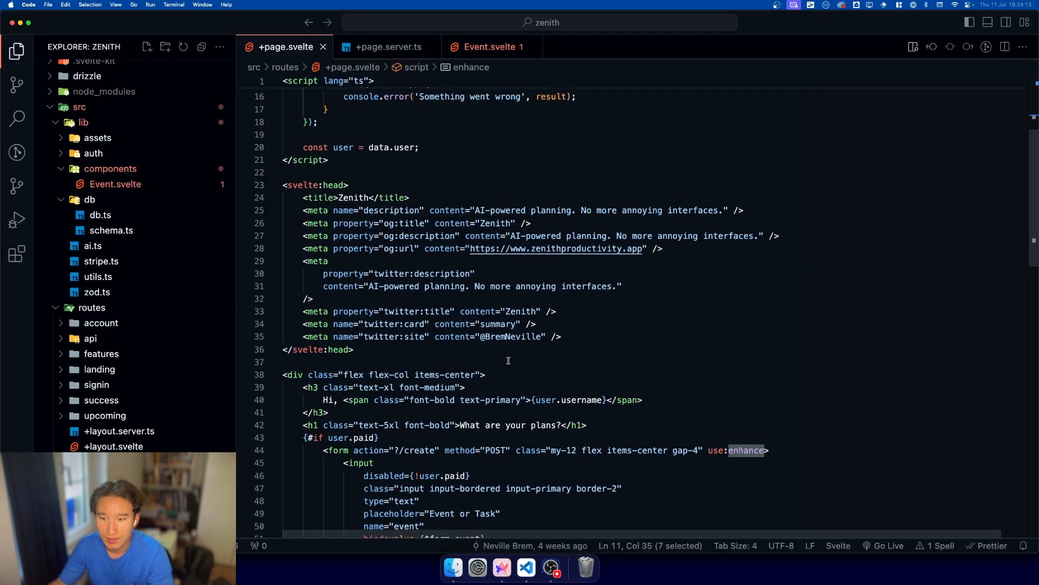
- Highlight actions.create in +page.server.ts, which generates the event object and inserts it into events
{"action": "left_click", "coordinate": [387, 47]}
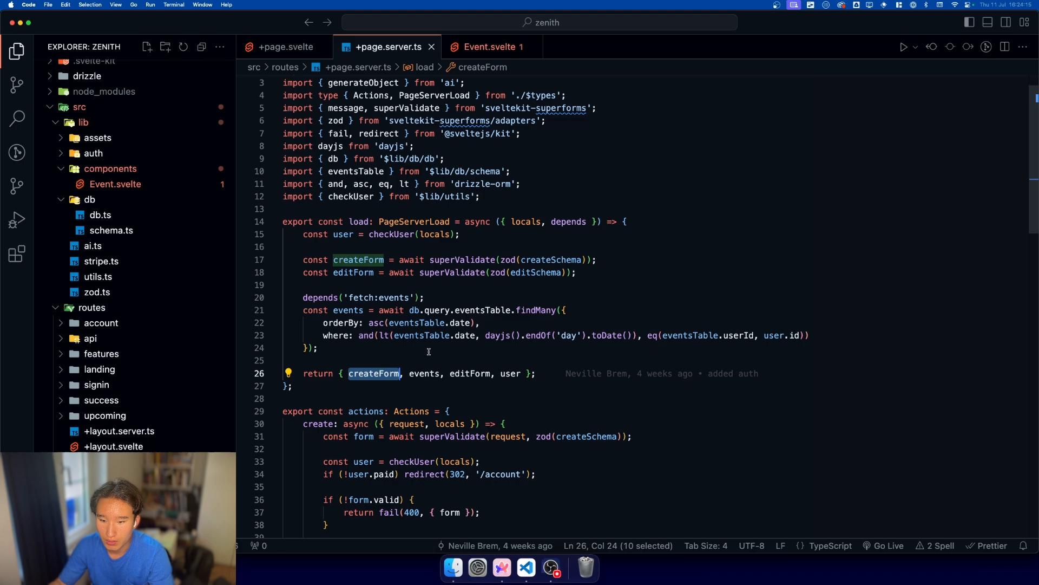
{"action": "scroll", "scroll_direction": "down", "scroll_amount": 3}
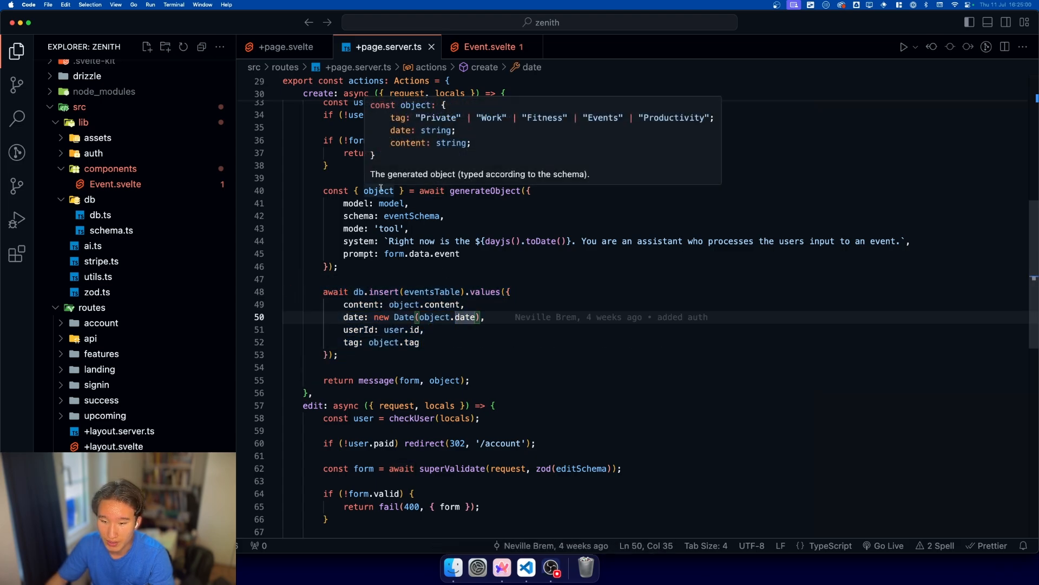
{"action": "left_click_drag", "start_coordinate": [322, 190], "coordinate": [338, 355]}
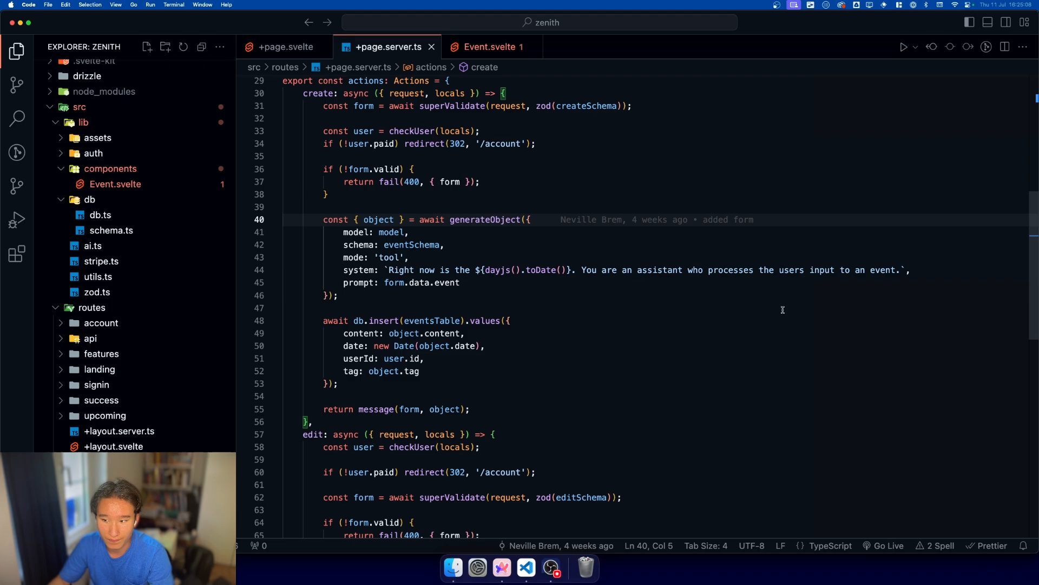
{"action": "mouse_move", "coordinate": [346, 218]}
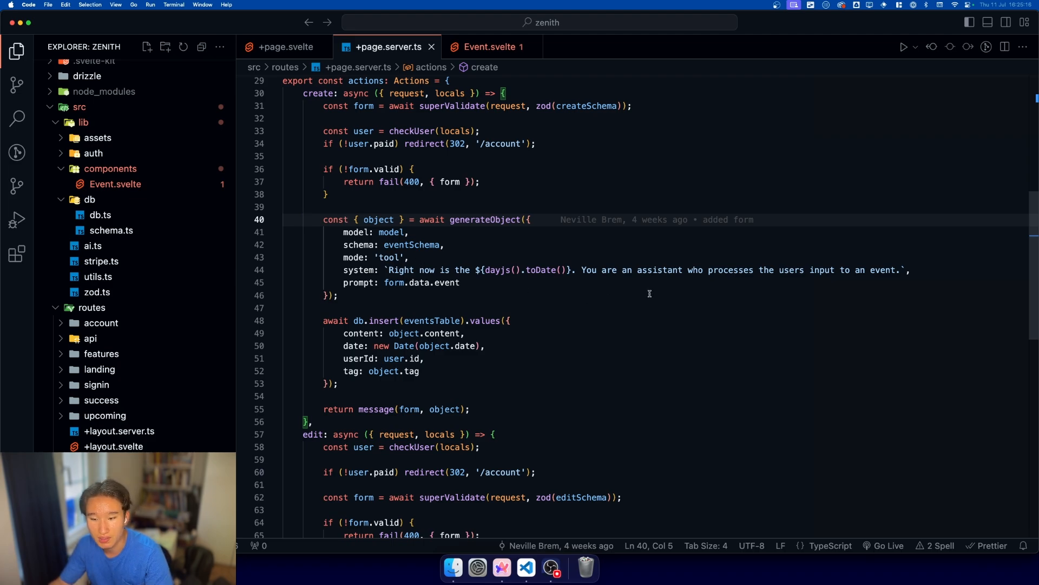
{"action": "scroll", "scroll_direction": "down", "scroll_amount": 3}
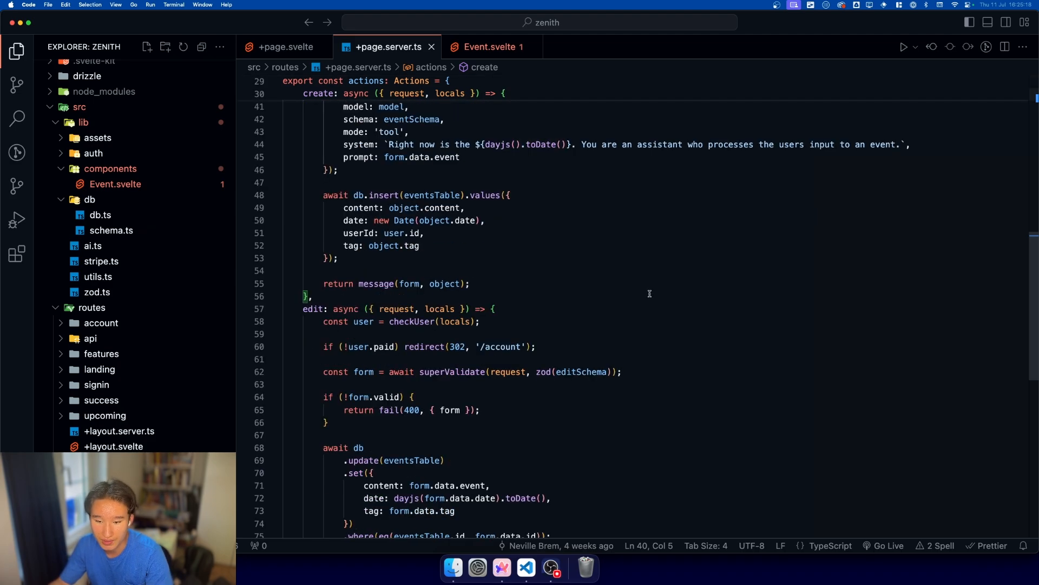
{"action": "scroll", "scroll_direction": "down", "scroll_amount": 3}
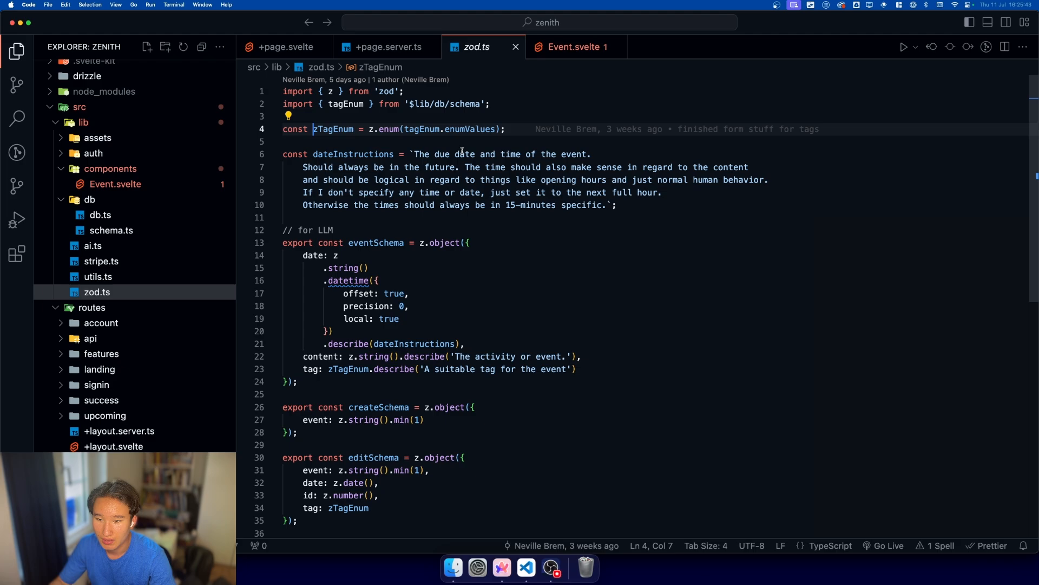
{"action": "left_click", "coordinate": [111, 230]}
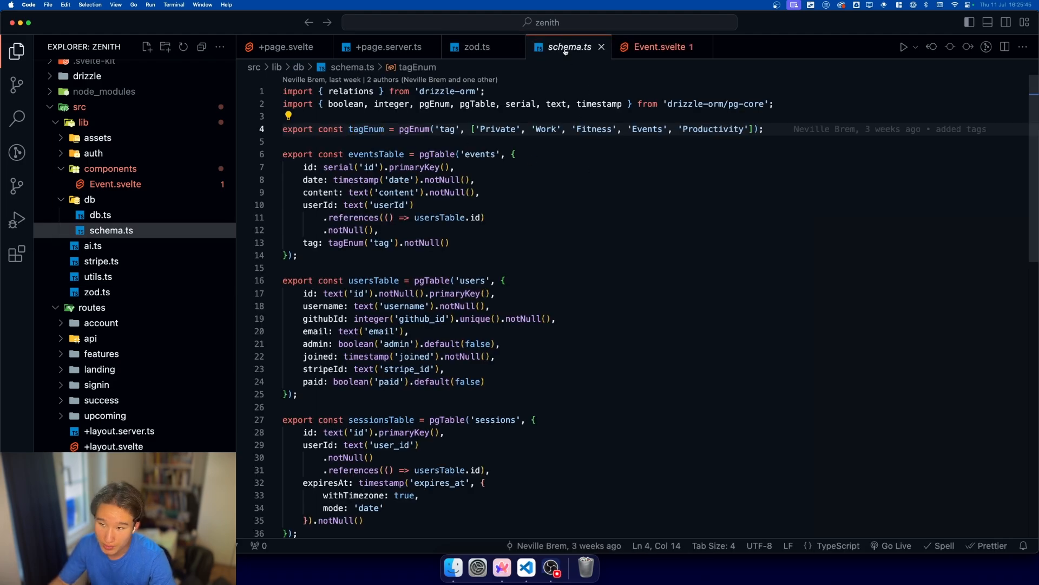
{"action": "left_click", "coordinate": [476, 46]}
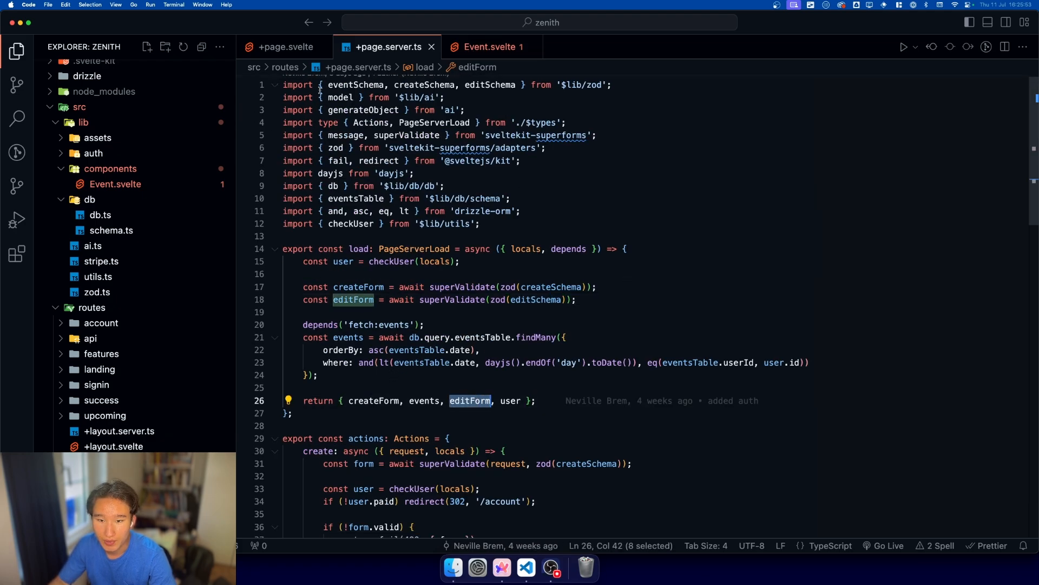
- Scroll Event.svelte to the Props interface typing data as validated EditSchema data
{"action": "left_click", "coordinate": [284, 47]}
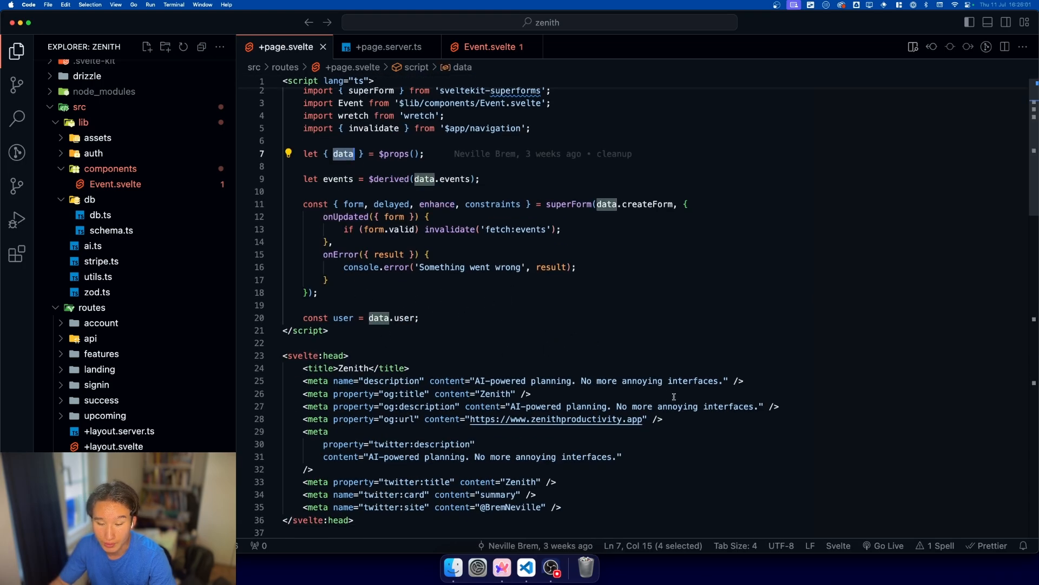
{"action": "scroll", "scroll_direction": "down", "scroll_amount": 3}
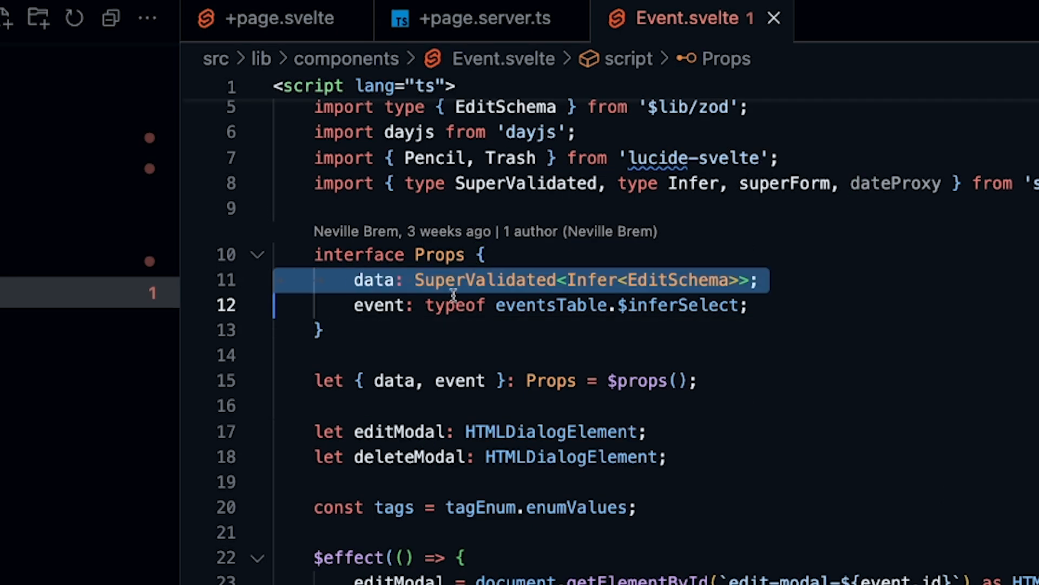
- Select EditSchema in the data prop and trace it to zod.ts's editSchema type
{"action": "left_click", "coordinate": [375, 280]}
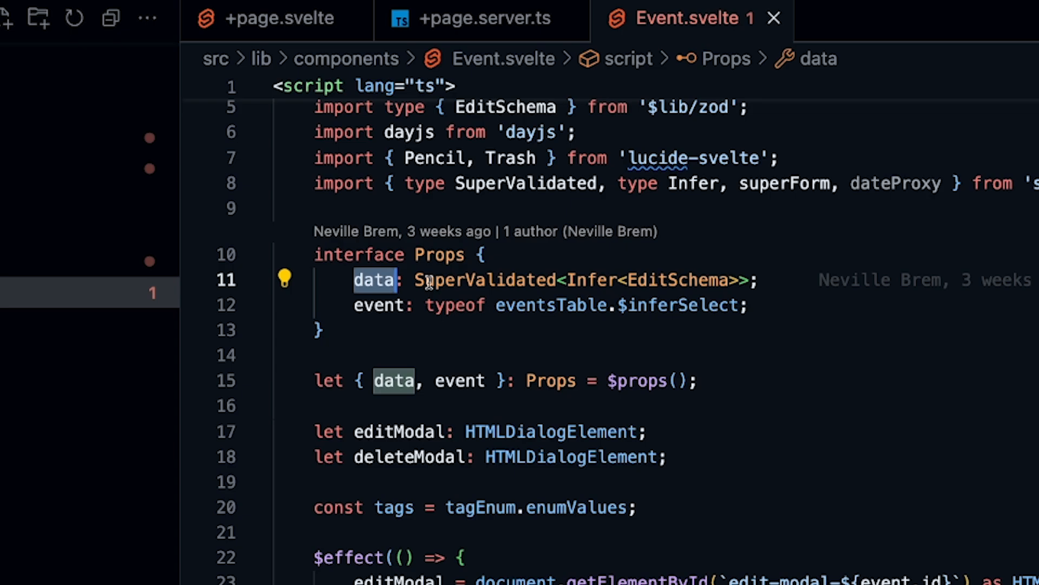
{"action": "double_click", "coordinate": [484, 280]}
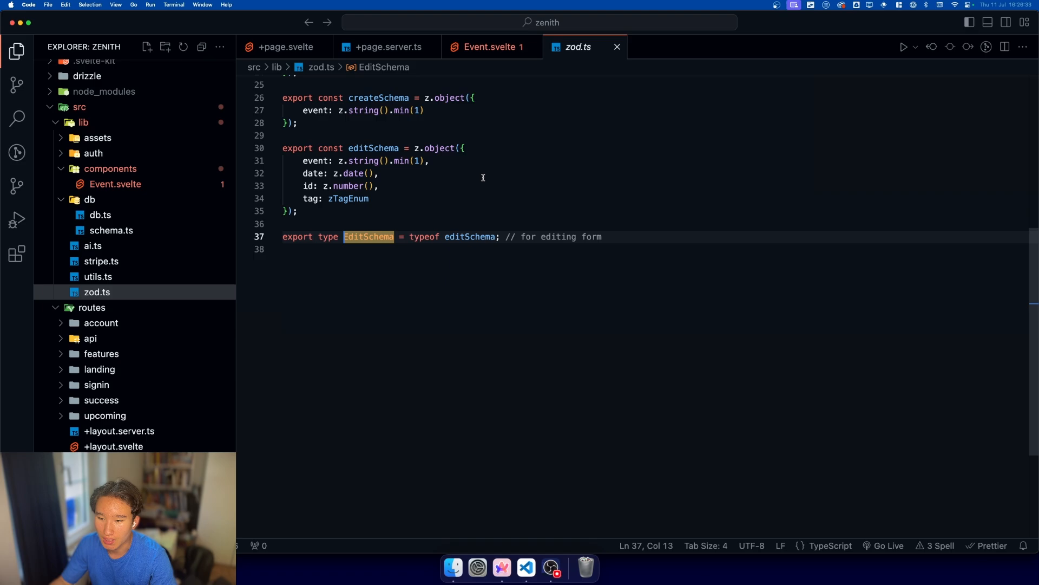
{"action": "left_click", "coordinate": [492, 46]}
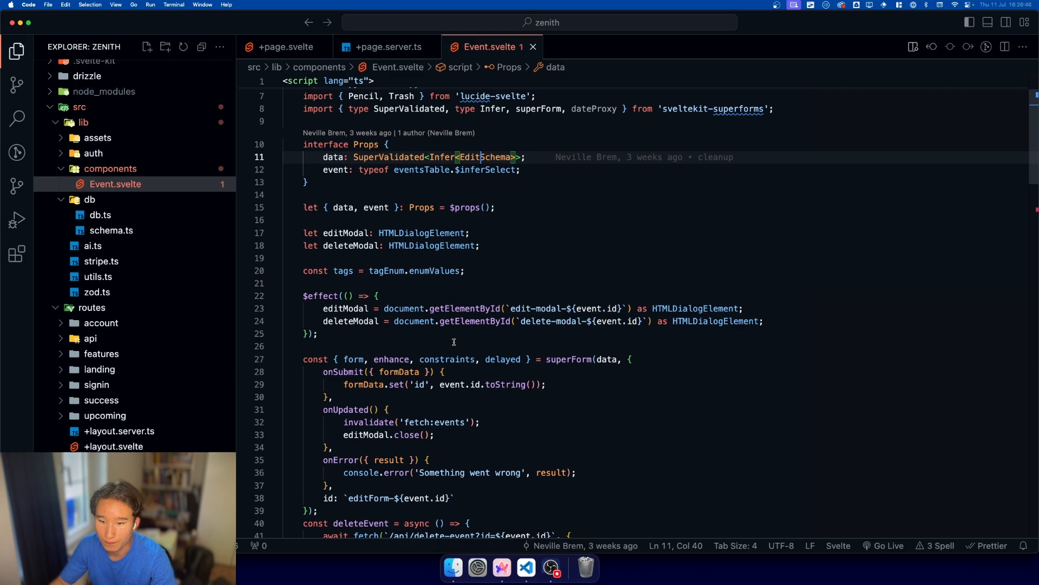
- Highlight the superForm setup block and its callbacks in Event.svelte
{"action": "scroll", "scroll_direction": "down", "scroll_amount": 3}
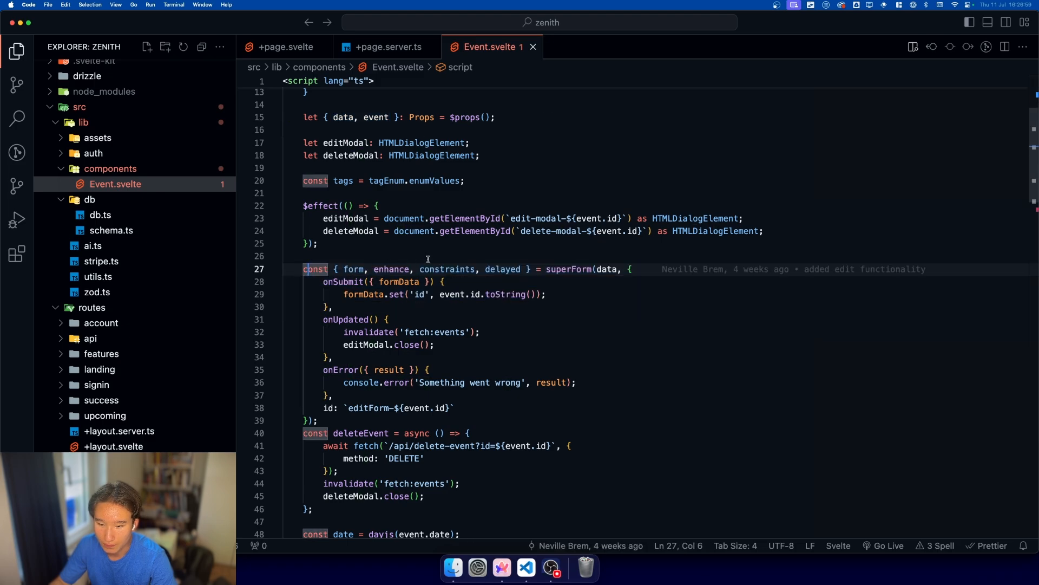
{"action": "left_click_drag", "start_coordinate": [303, 268], "coordinate": [318, 399]}
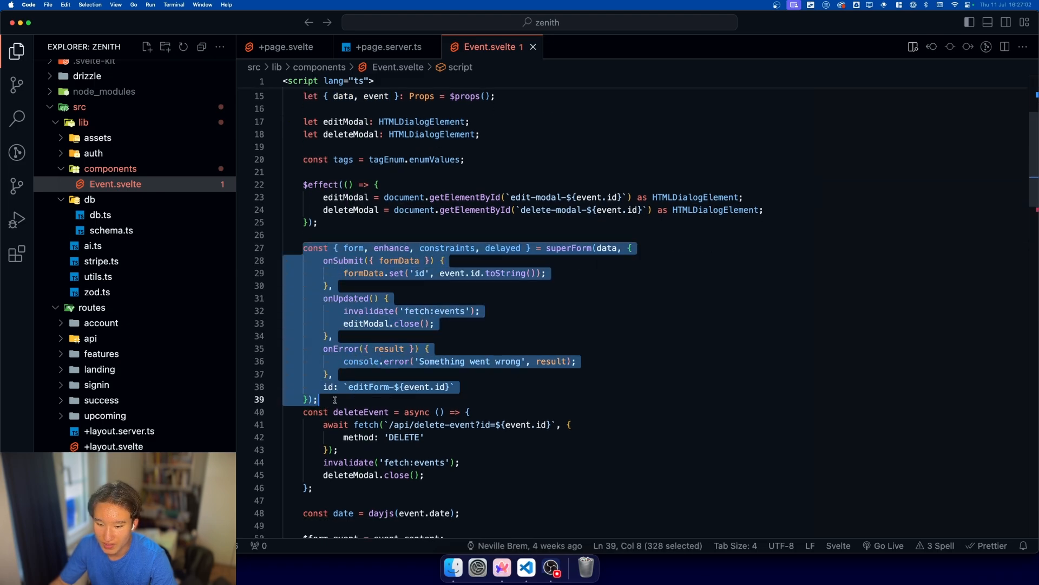
{"action": "mouse_move", "coordinate": [437, 248]}
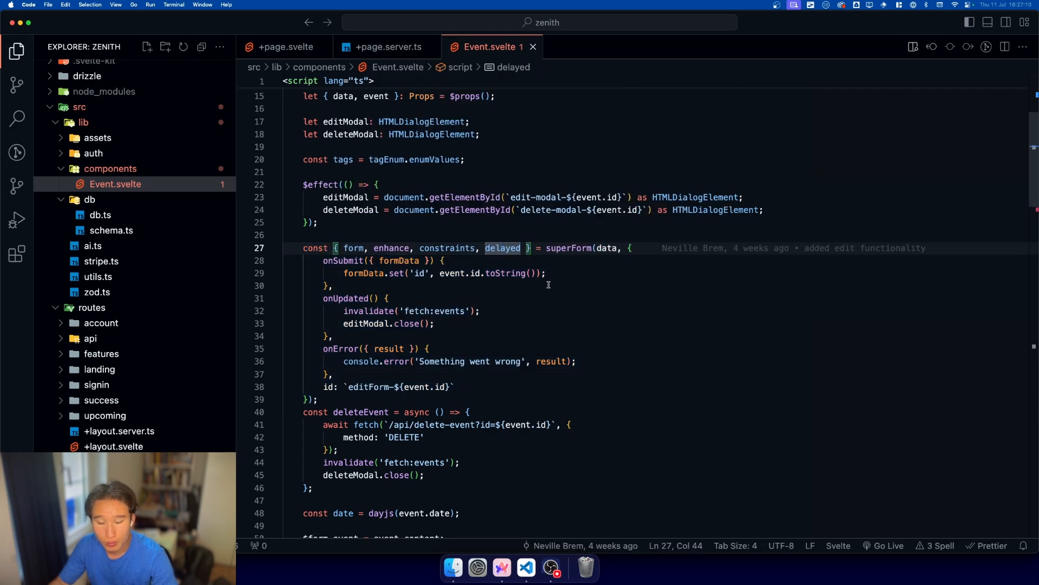
{"action": "left_click_drag", "start_coordinate": [323, 261], "coordinate": [364, 299]}
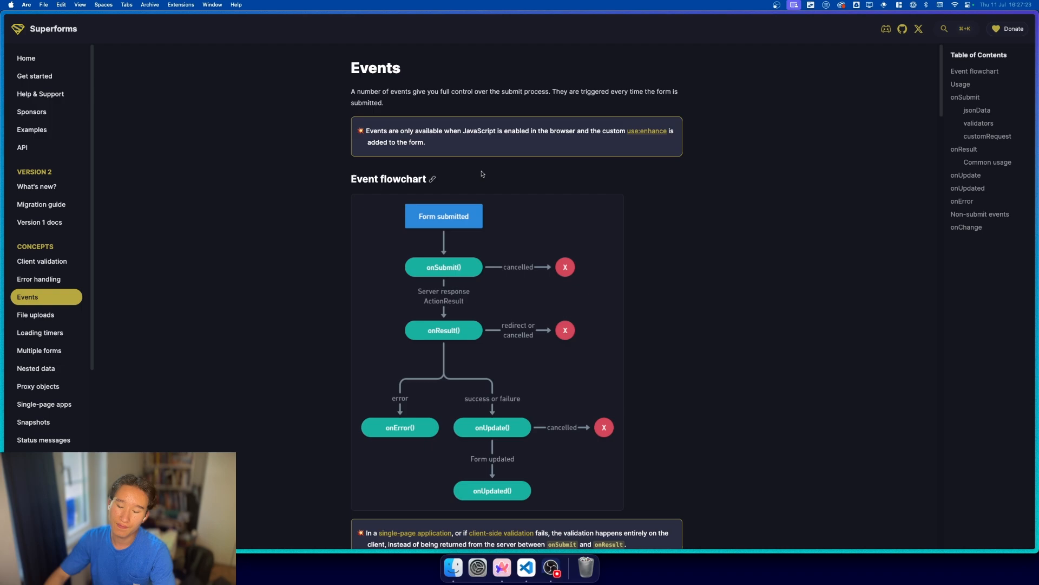
{"action": "mouse_move", "coordinate": [441, 216]}
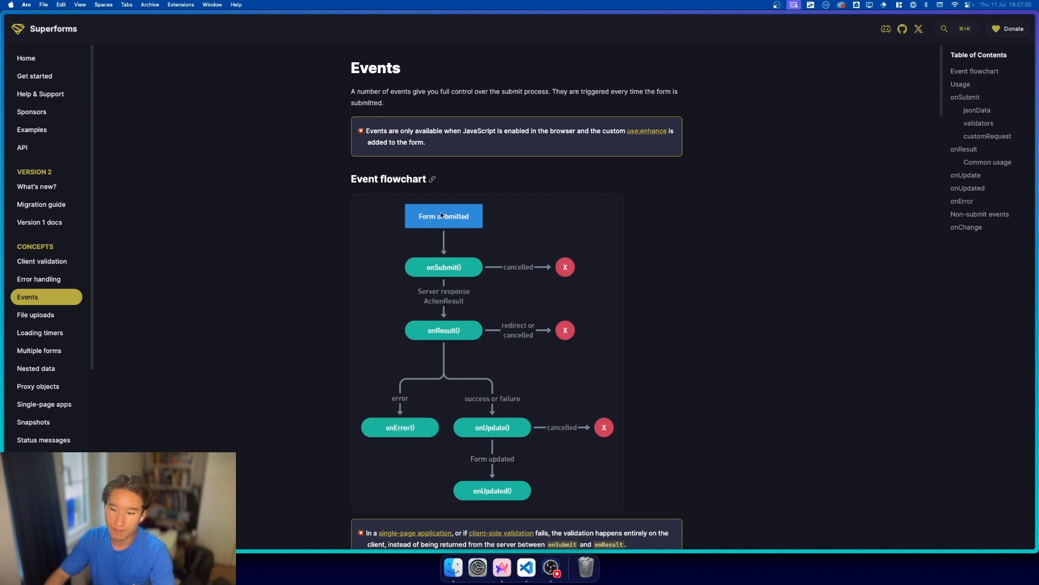
{"action": "mouse_move", "coordinate": [443, 266]}
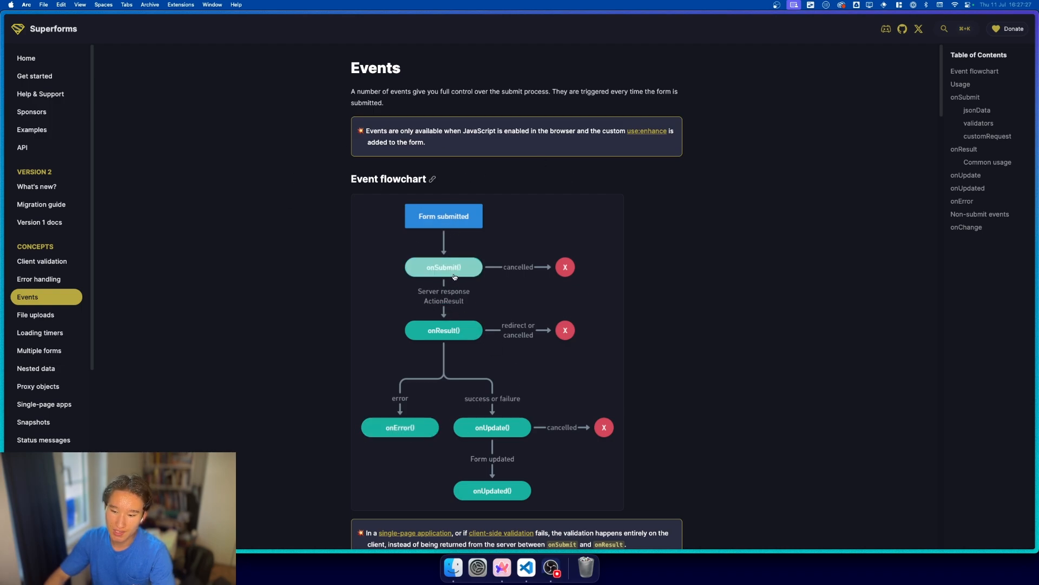
{"action": "mouse_move", "coordinate": [556, 299]}
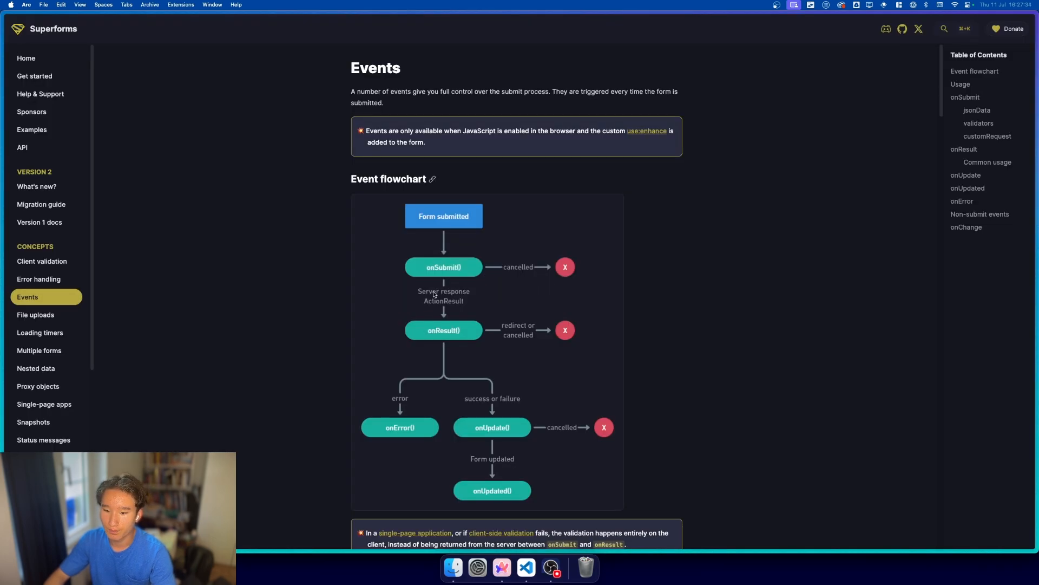
{"action": "mouse_move", "coordinate": [451, 295]}
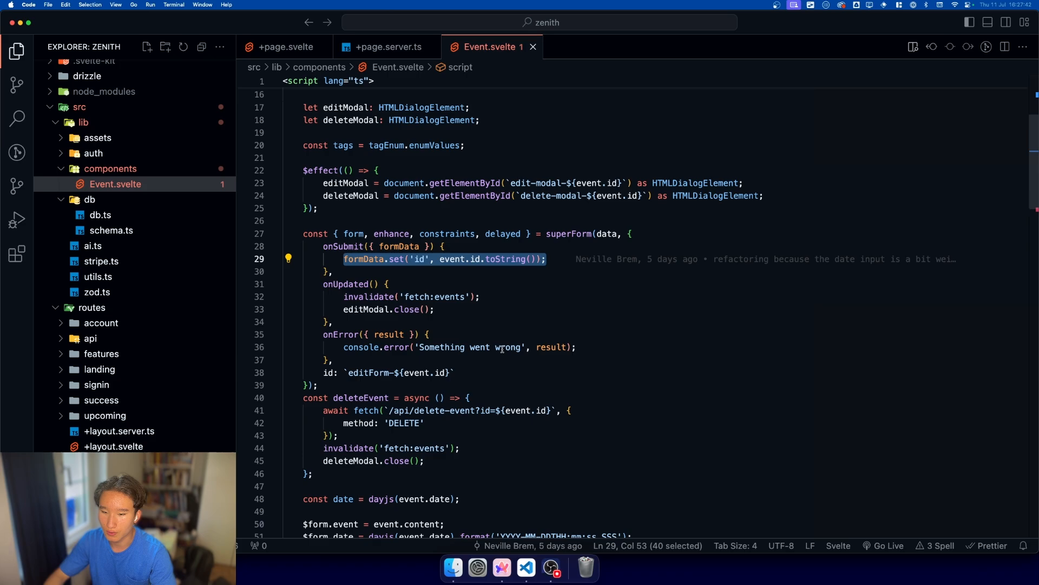
- Select the formData.set line that adds the event id in onSubmit
{"action": "double_click", "coordinate": [452, 259]}
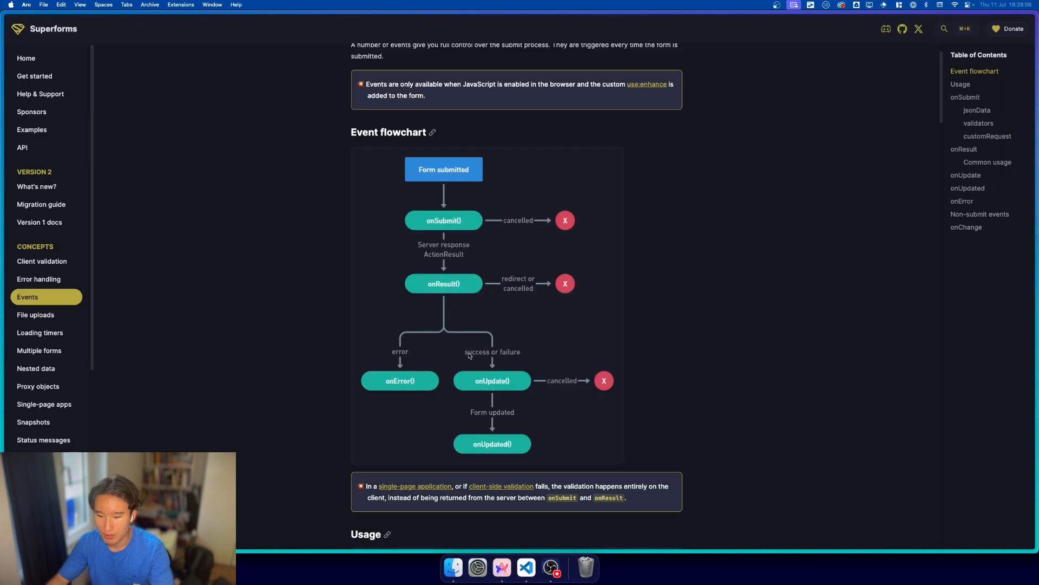
{"action": "mouse_move", "coordinate": [500, 372]}
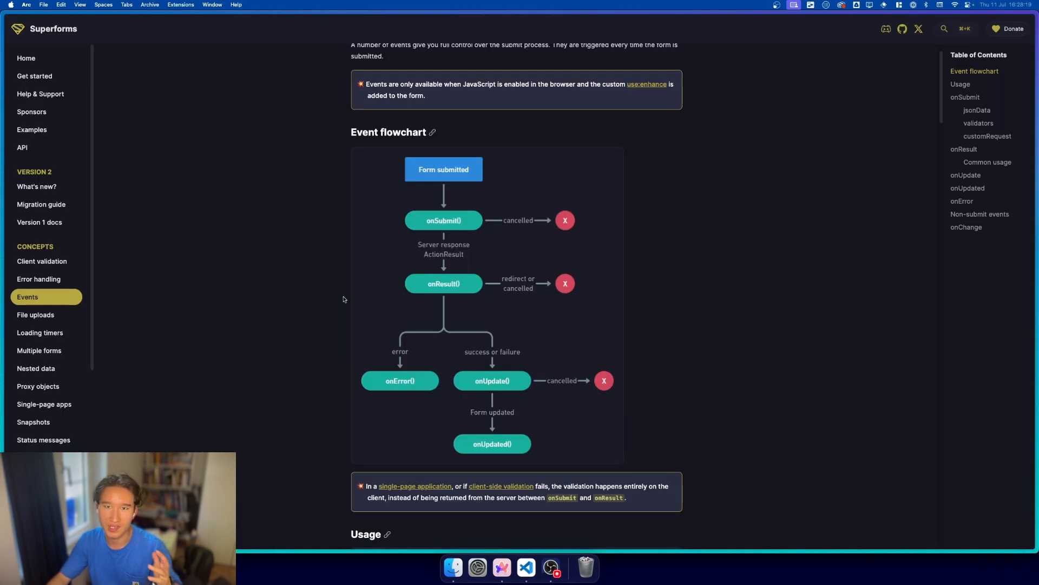
{"action": "mouse_move", "coordinate": [438, 303]}
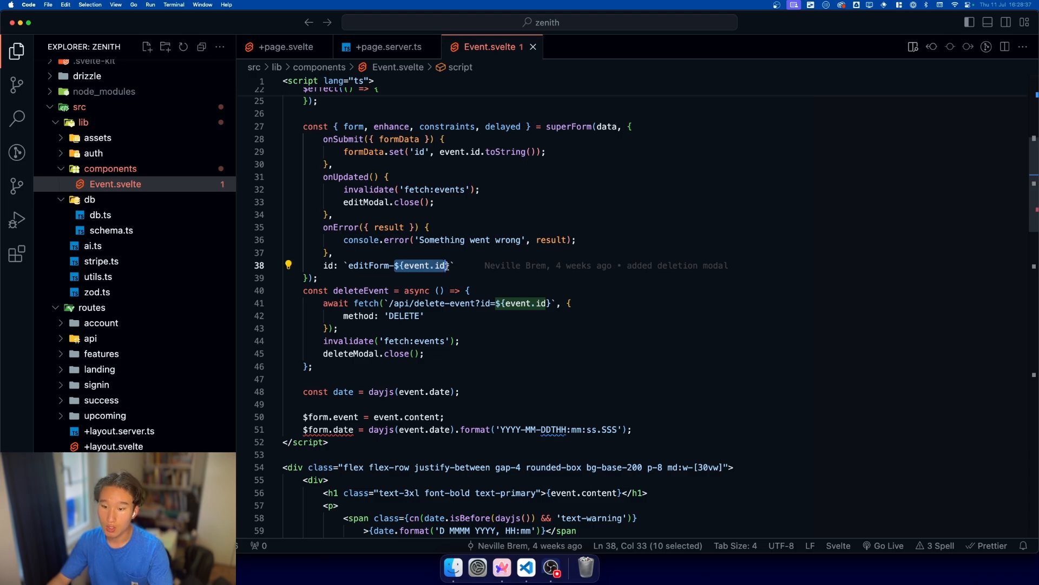
{"action": "mouse_move", "coordinate": [438, 266]}
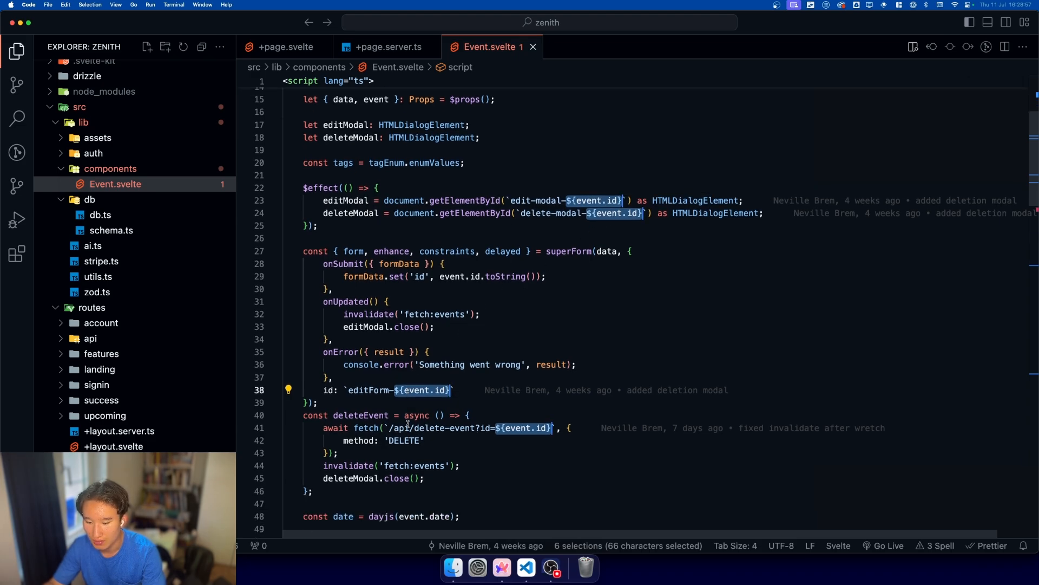
- Scroll Event.svelte down to the dialog id built from the event id
{"action": "scroll", "scroll_direction": "down", "scroll_amount": 3}
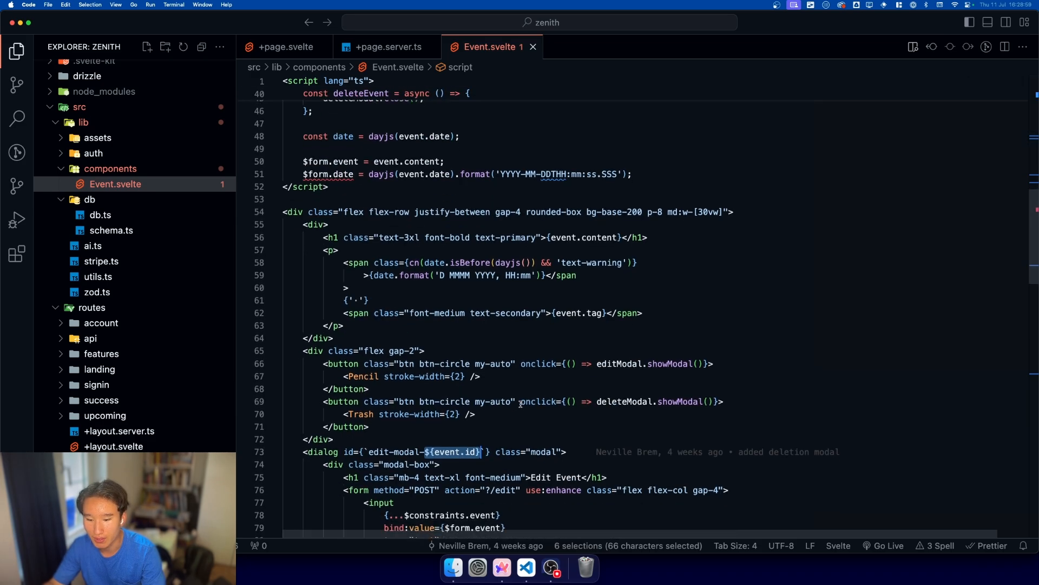
{"action": "scroll", "scroll_direction": "down", "scroll_amount": 3}
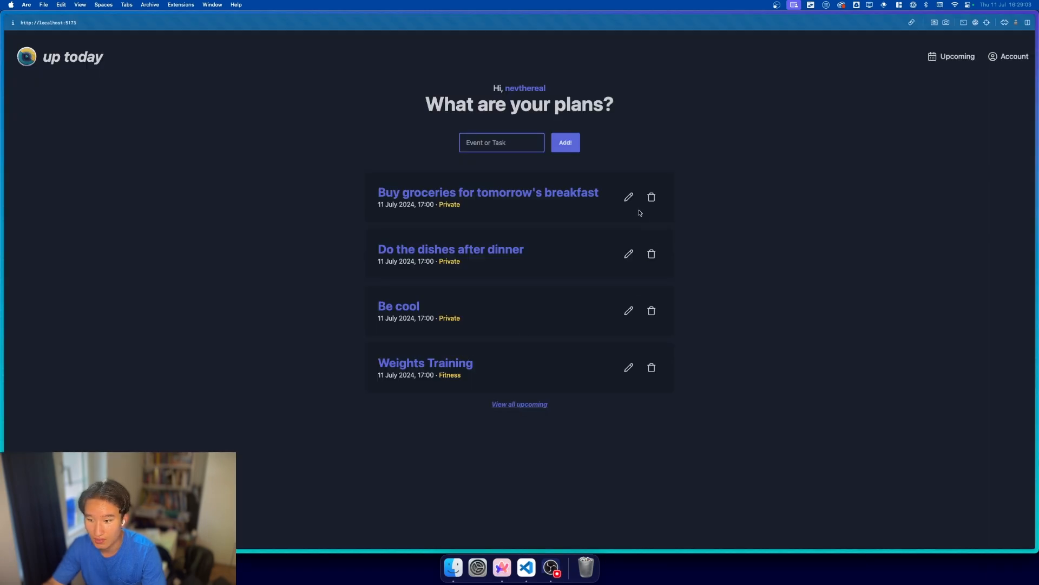
- Look over the event cards in up today, including Be cool's edit button
{"action": "left_click", "coordinate": [628, 254]}
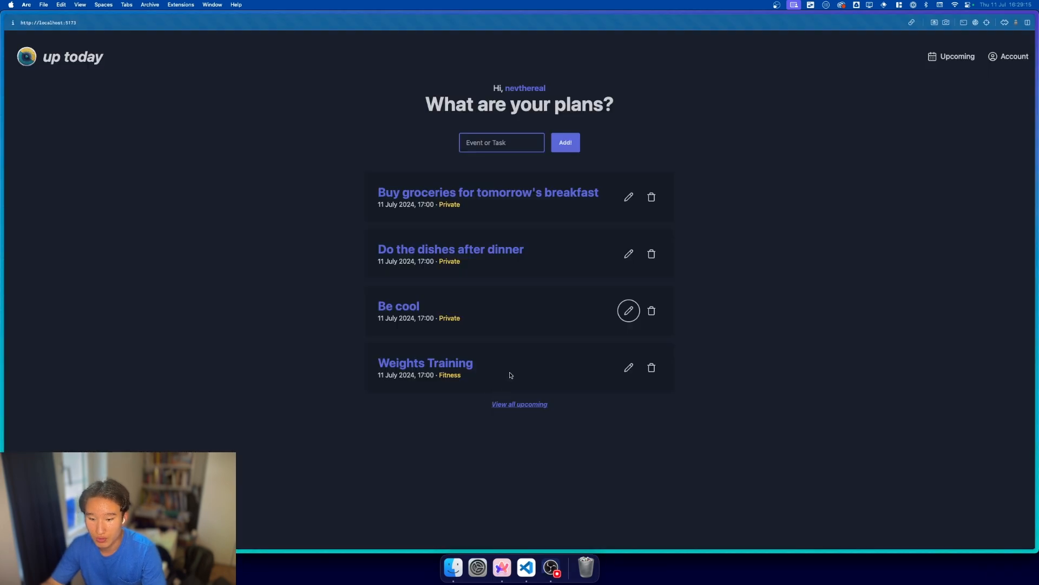
{"action": "mouse_move", "coordinate": [628, 310]}
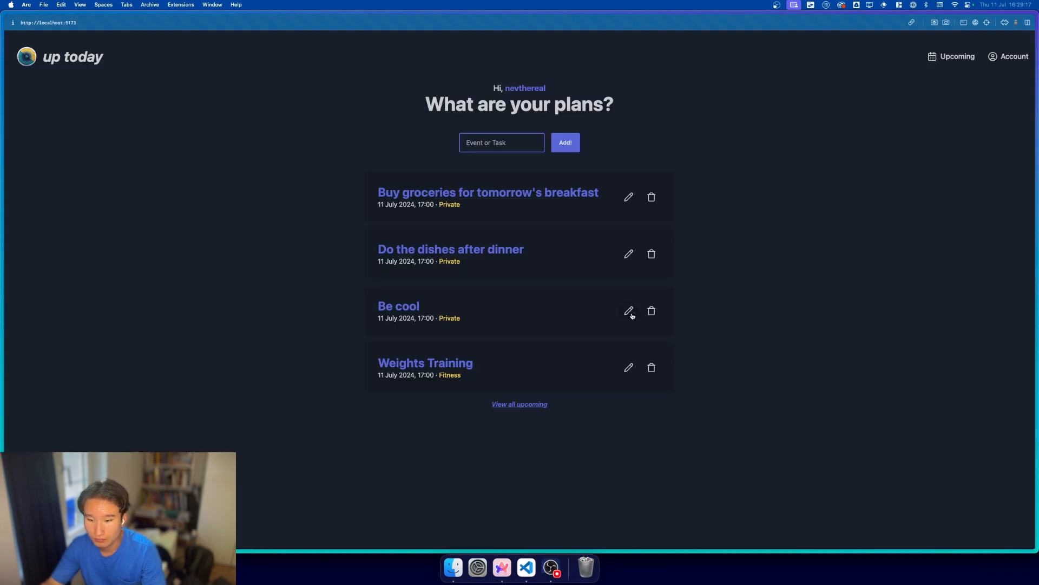
{"action": "left_click", "coordinate": [627, 310]}
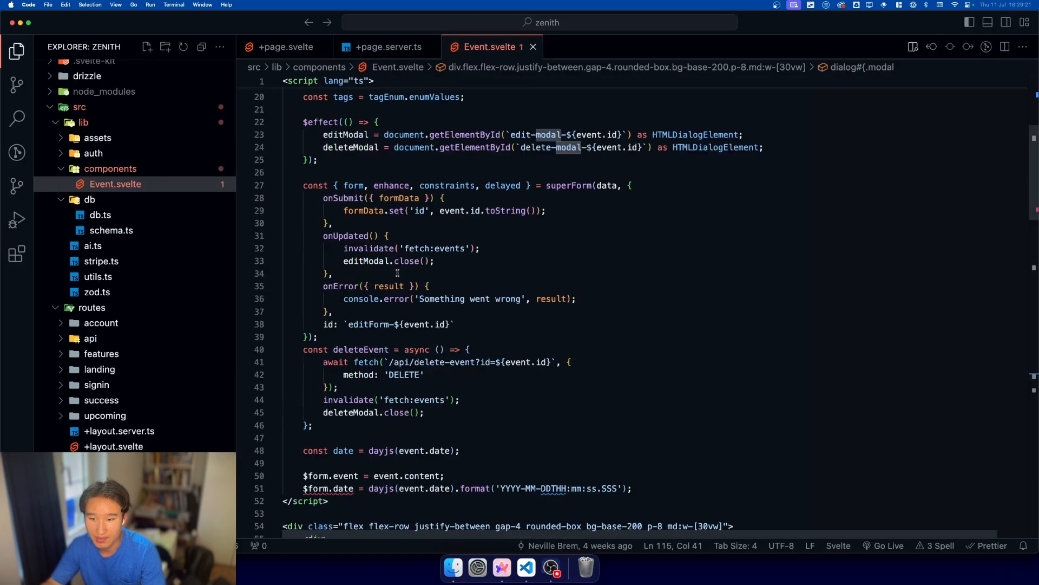
- Wrap the edit form's dayjs-formatted event date on line 51 in new Date, typing .toI
{"action": "scroll", "scroll_direction": "down", "scroll_amount": 3}
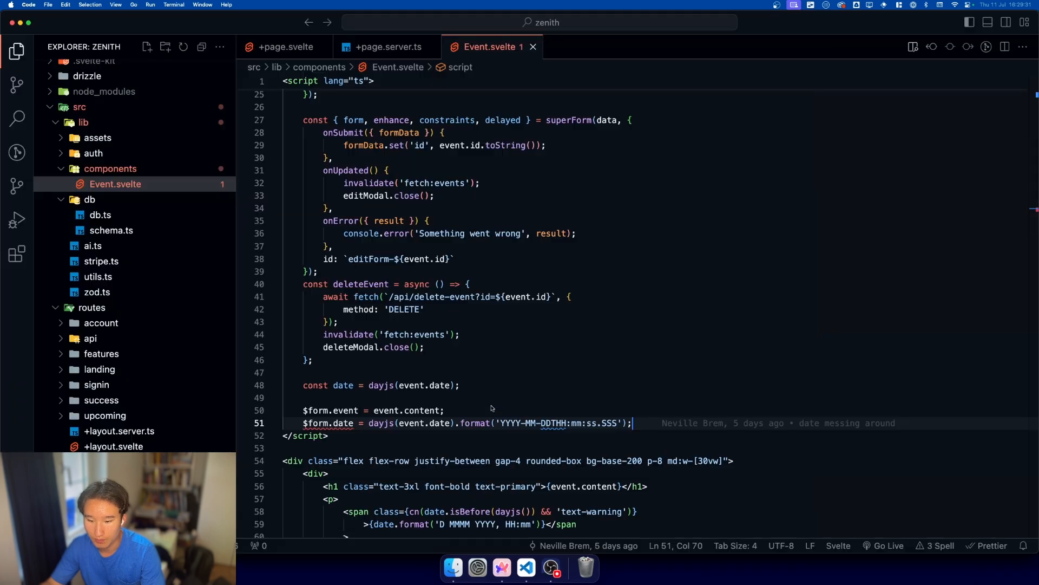
{"action": "mouse_move", "coordinate": [381, 423]}
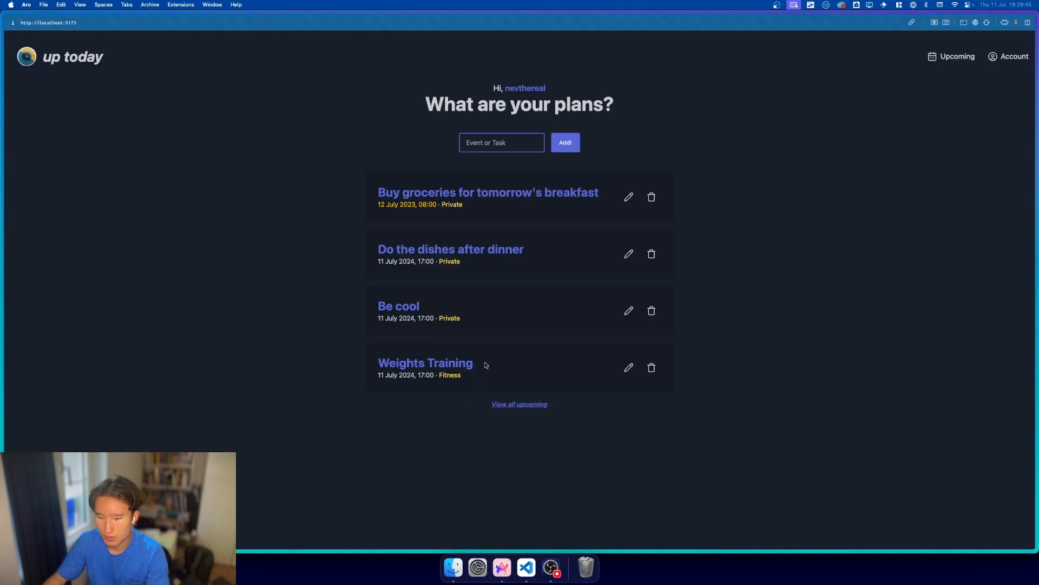
{"action": "left_click", "coordinate": [628, 253]}
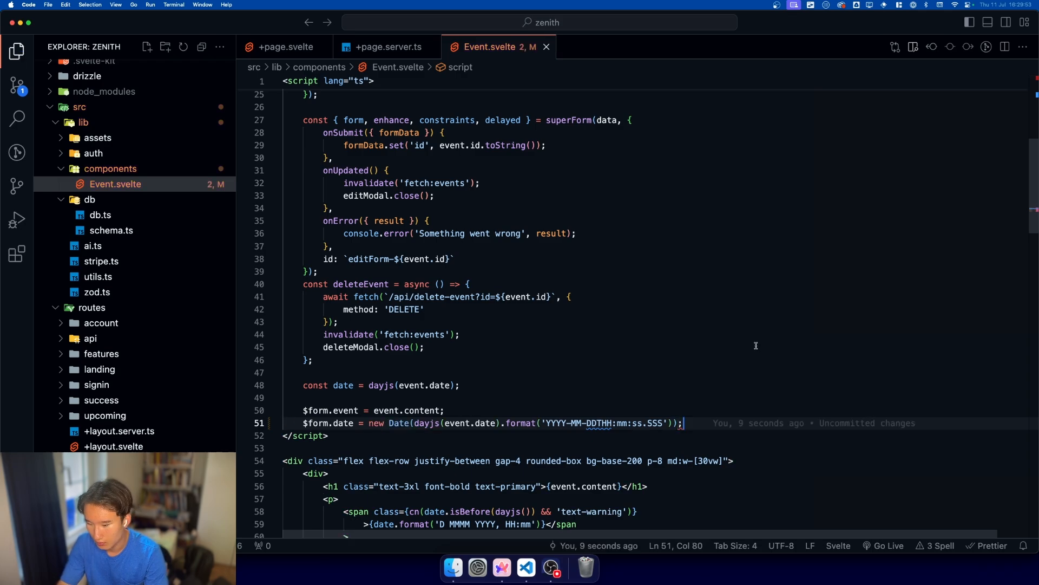
{"action": "type", "text": ".toI"}
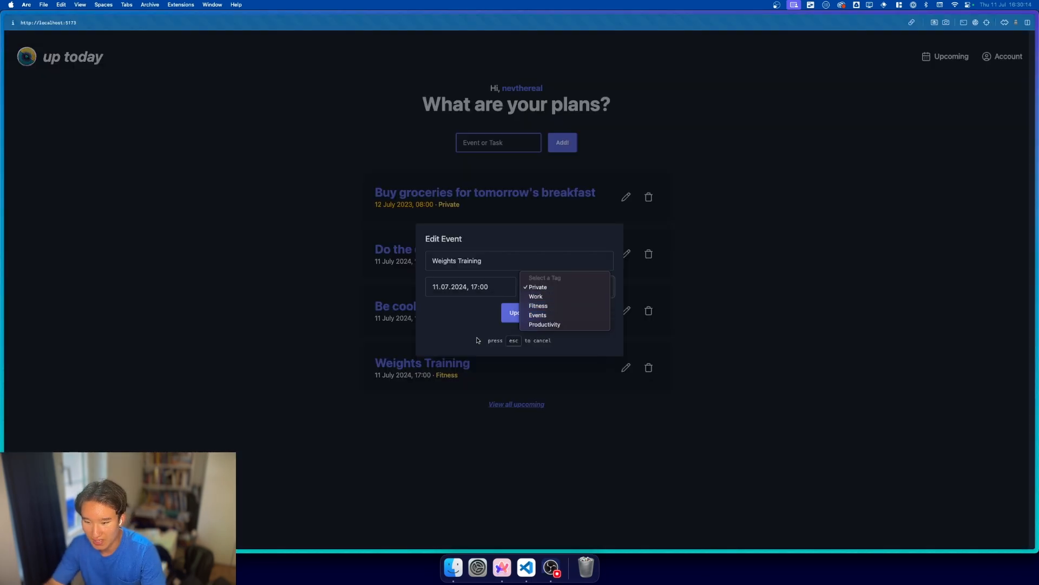
- Close the tag list, inspect the pre-filled Weights Training name field, then cancel the edit
{"action": "left_click", "coordinate": [537, 287]}
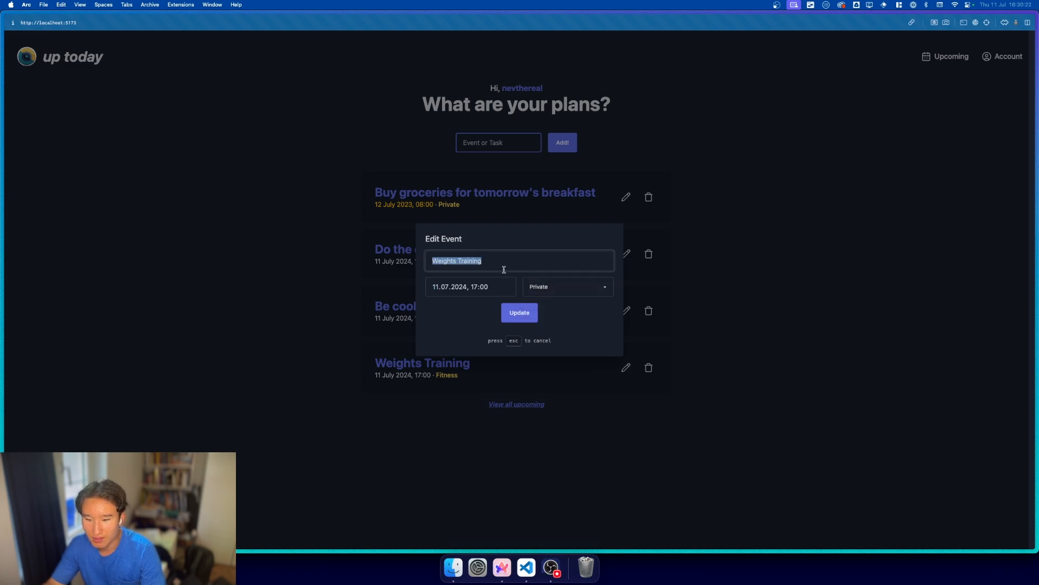
{"action": "left_click", "coordinate": [567, 286]}
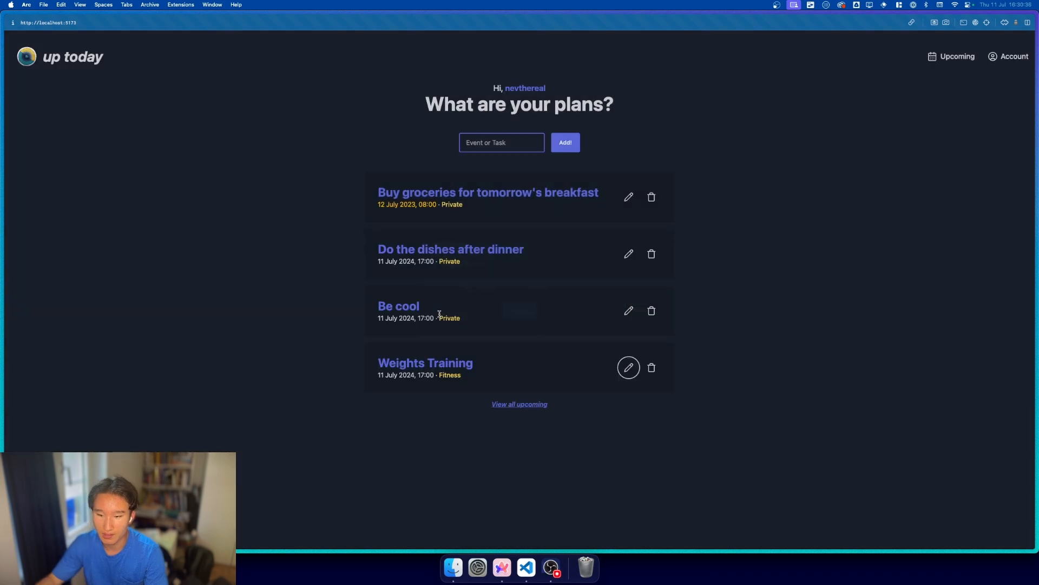
{"action": "left_click", "coordinate": [525, 567]}
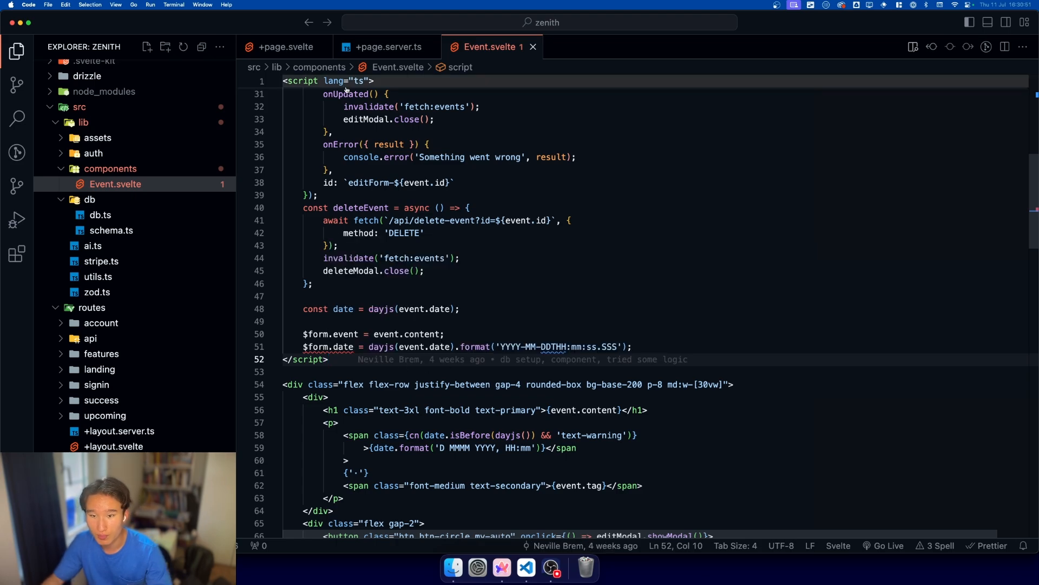
{"action": "left_click", "coordinate": [284, 47]}
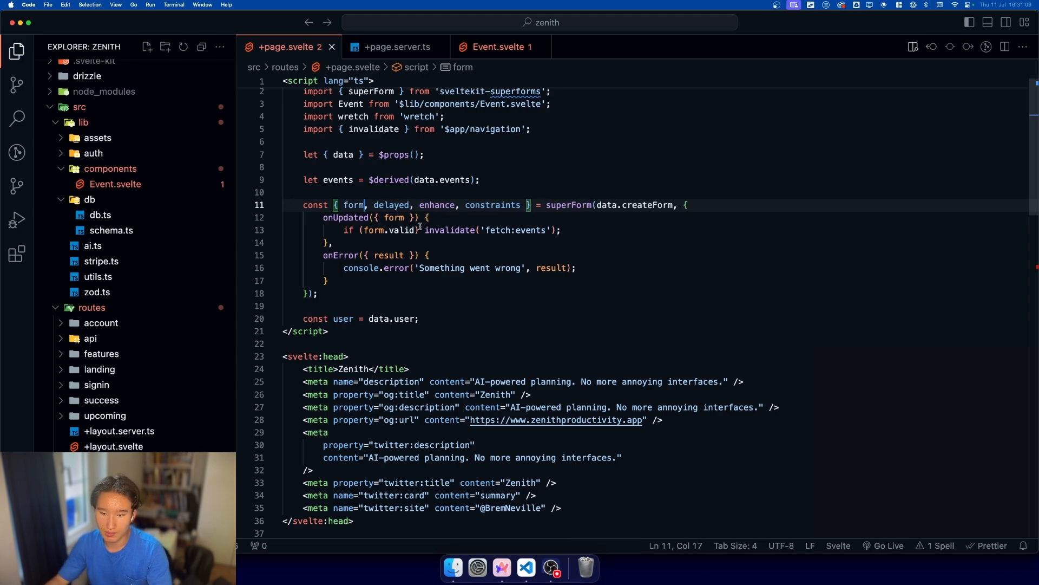
{"action": "mouse_move", "coordinate": [355, 205]}
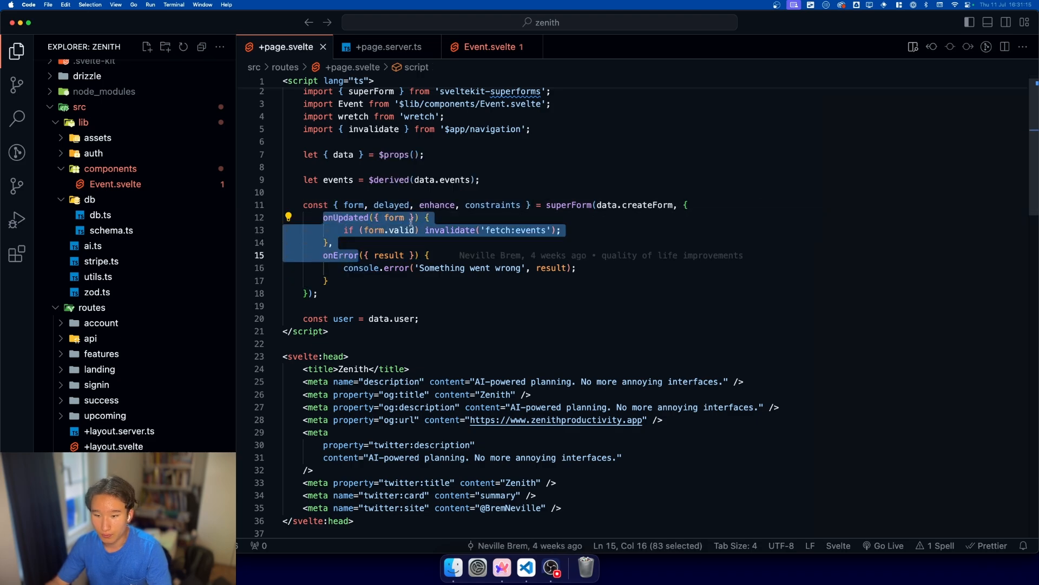
{"action": "double_click", "coordinate": [436, 205]}
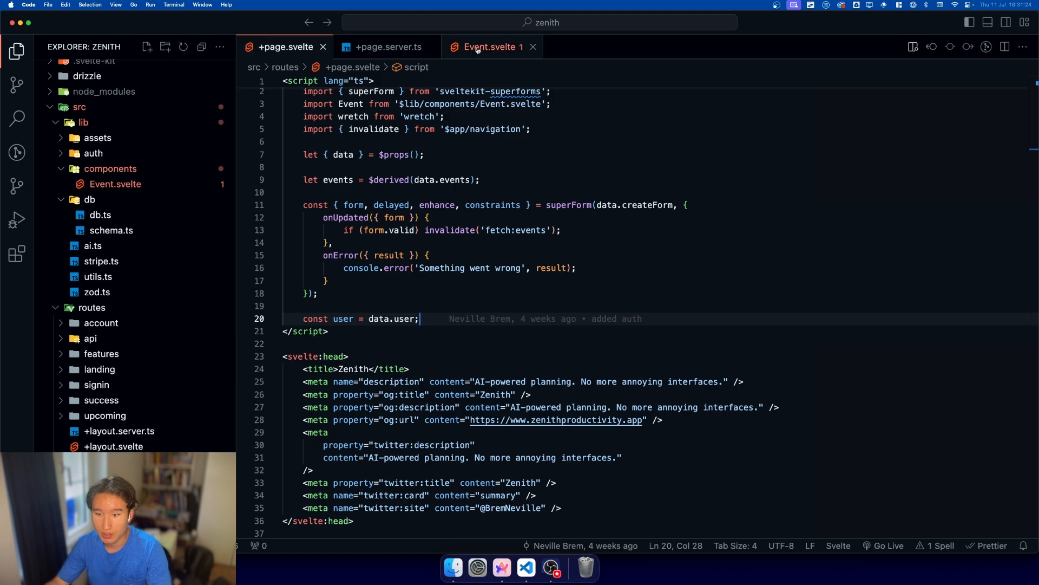
{"action": "left_click", "coordinate": [491, 46]}
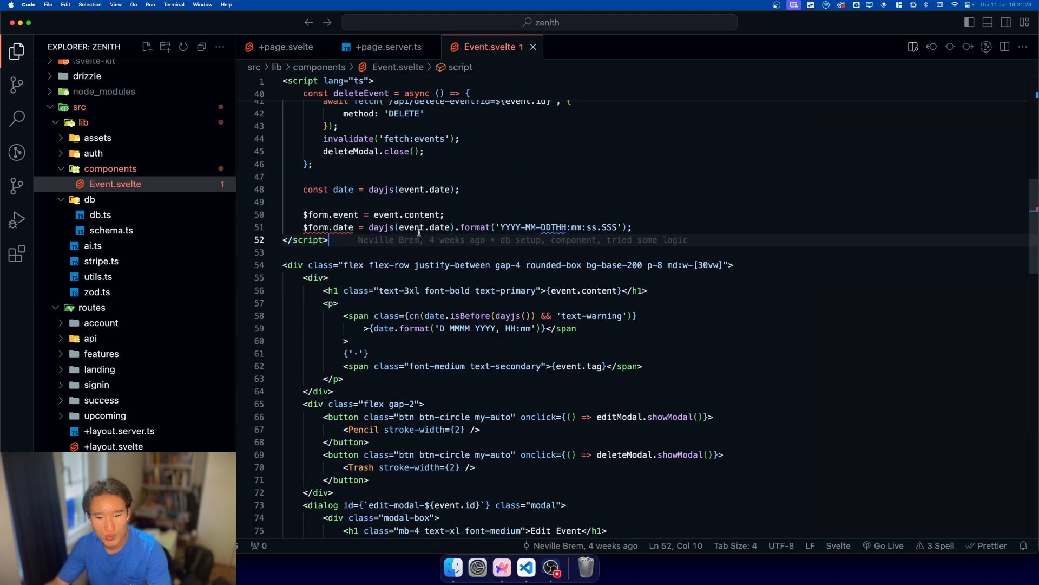
{"action": "scroll", "scroll_direction": "down", "scroll_amount": 3}
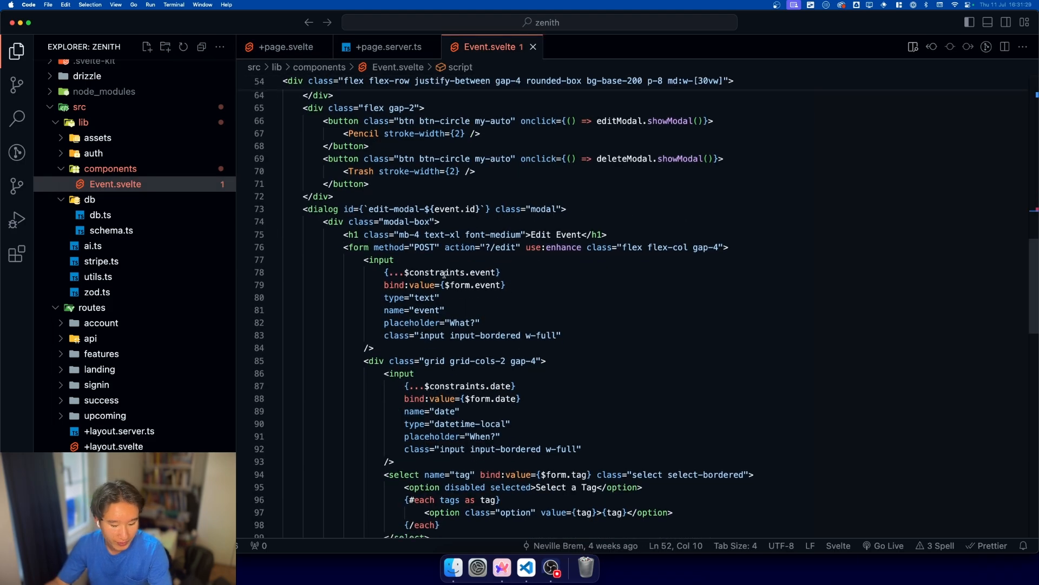